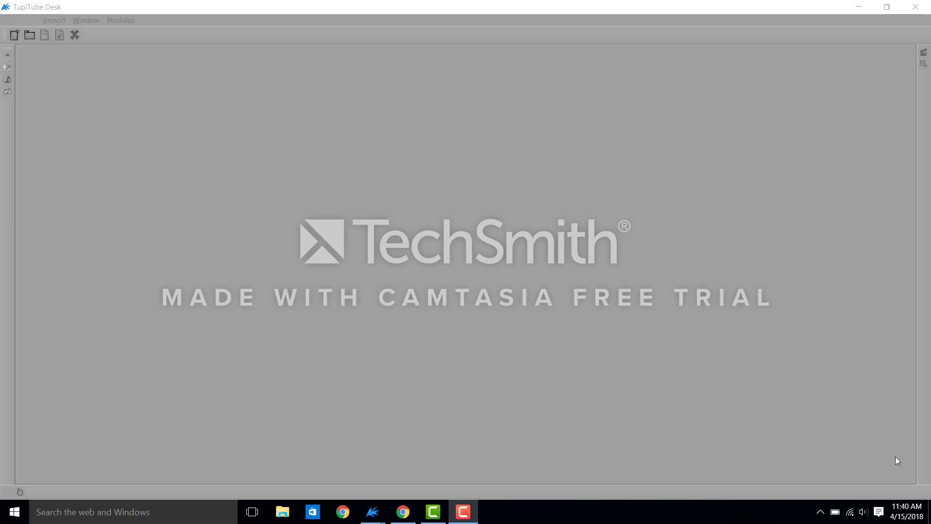
pyautogui.moveTo(10, 100)
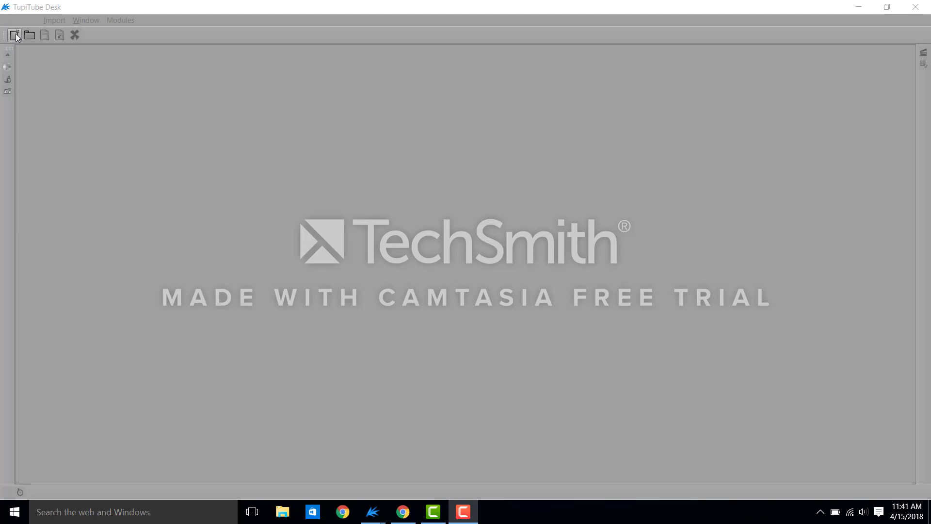
# - Create a new 720x480 project named Ball with author Shannon and confirm
pyautogui.click(15, 35)
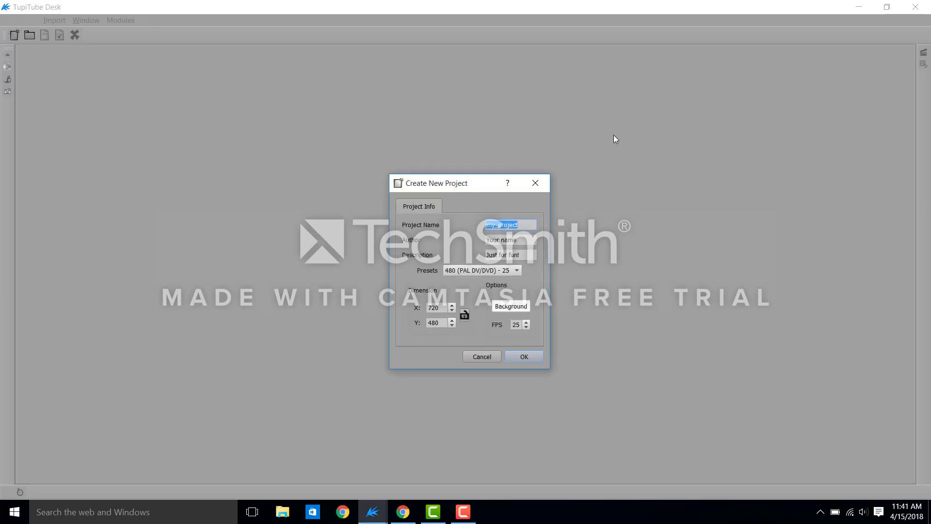
pyautogui.press('Delete')
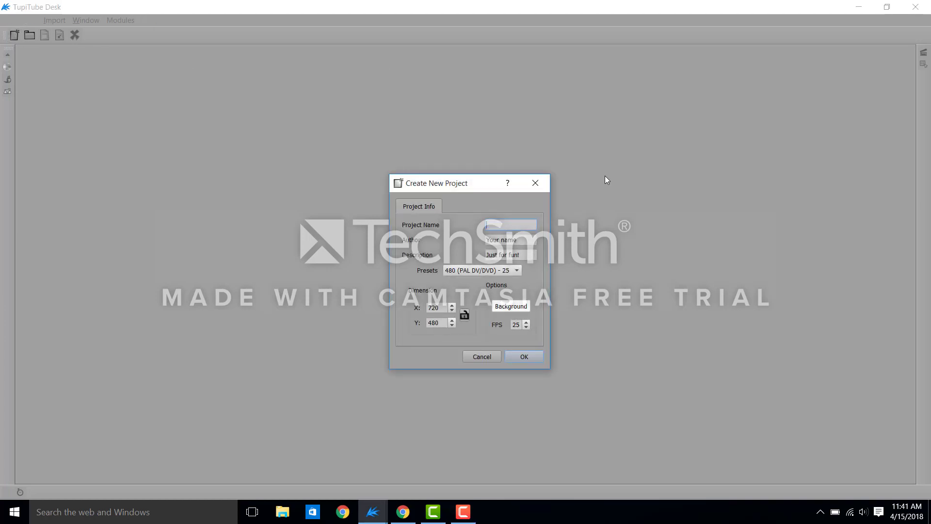
pyautogui.write('Bi')
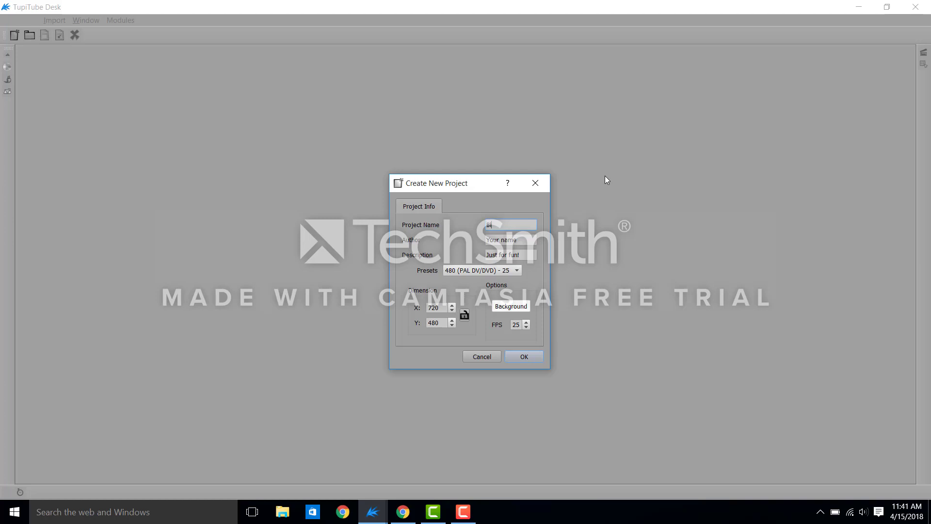
pyautogui.write('all')
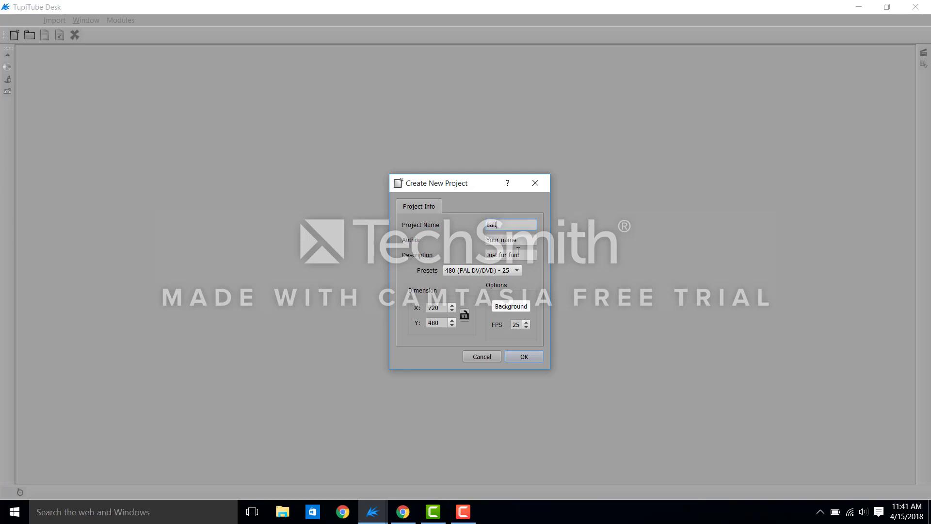
pyautogui.click(509, 240)
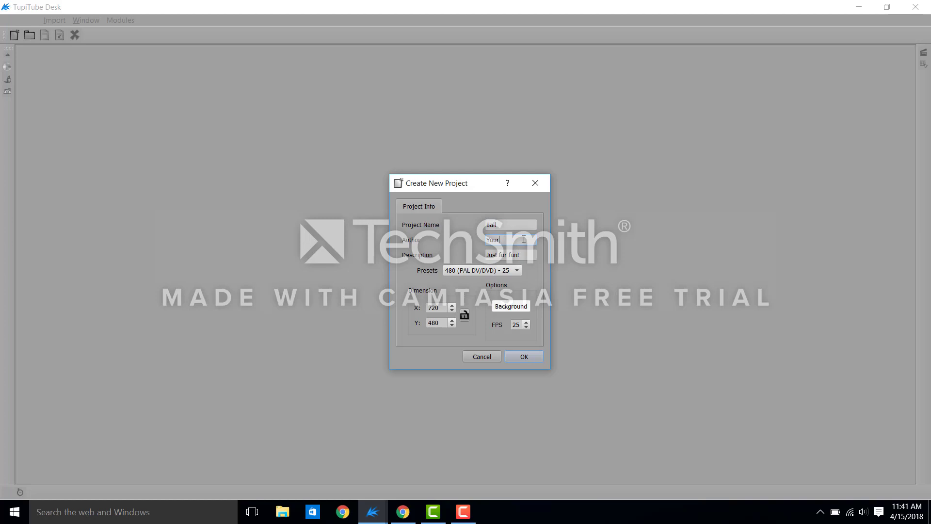
pyautogui.write('Shannon')
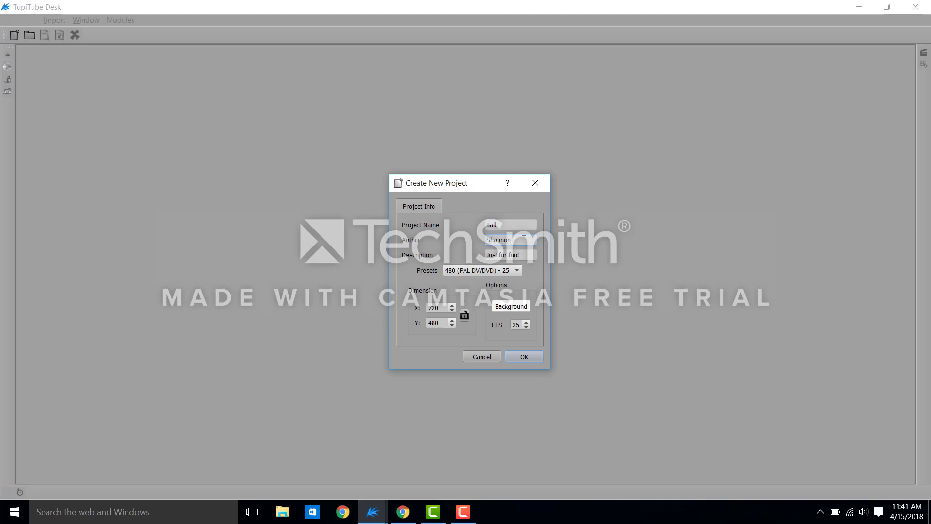
pyautogui.moveTo(523, 356)
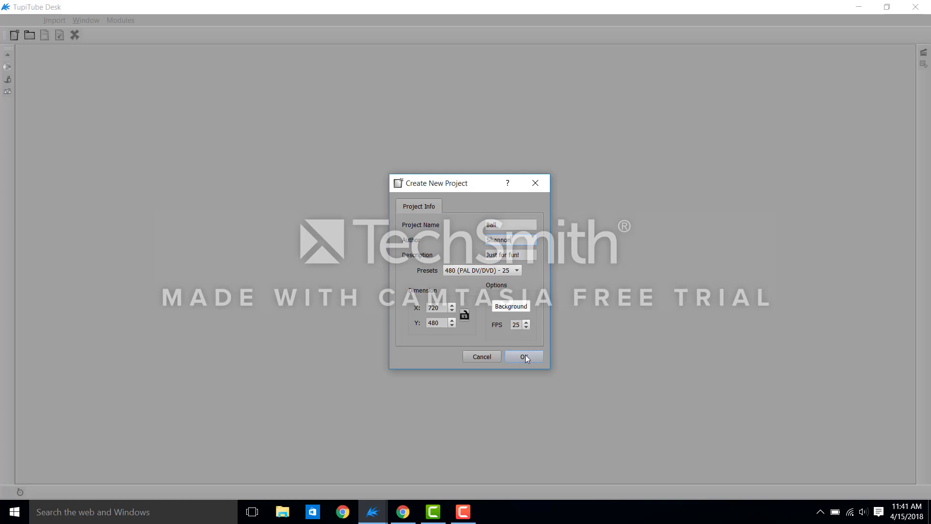
pyautogui.click(523, 356)
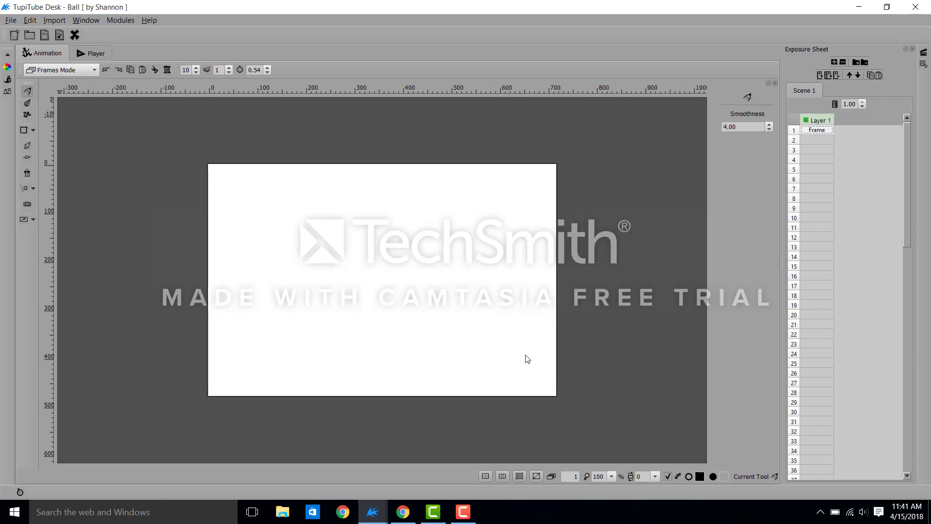
pyautogui.moveTo(20, 62)
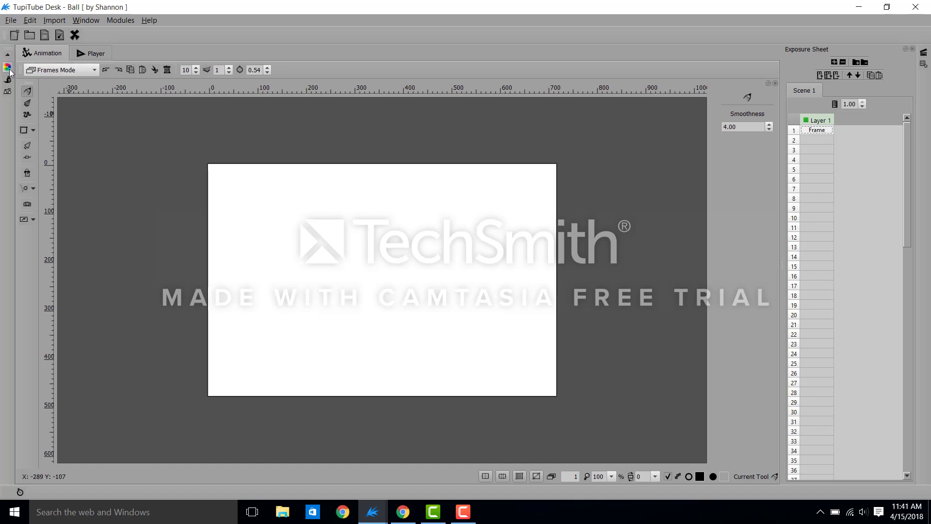
pyautogui.moveTo(8, 79)
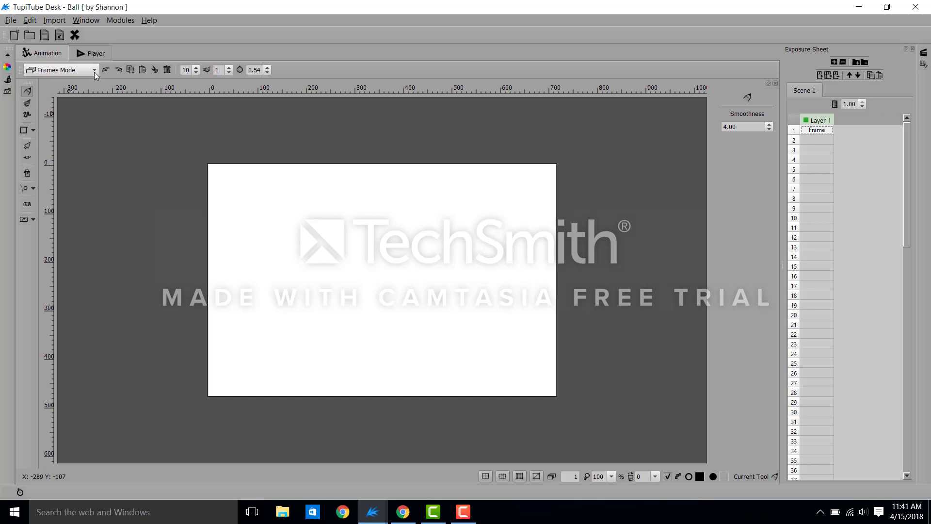
# - Glance at the editing mode choices, then make frame 1 of Layer 1 active
pyautogui.click(93, 70)
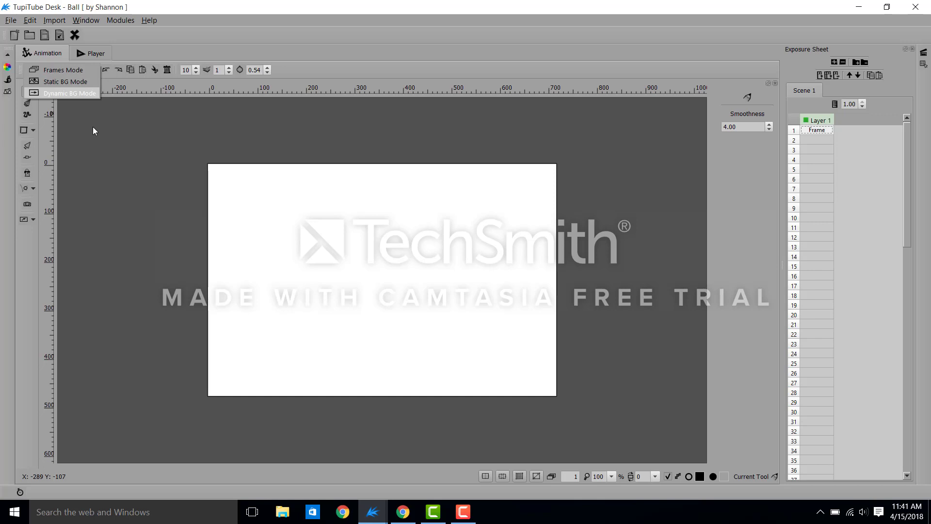
pyautogui.click(62, 70)
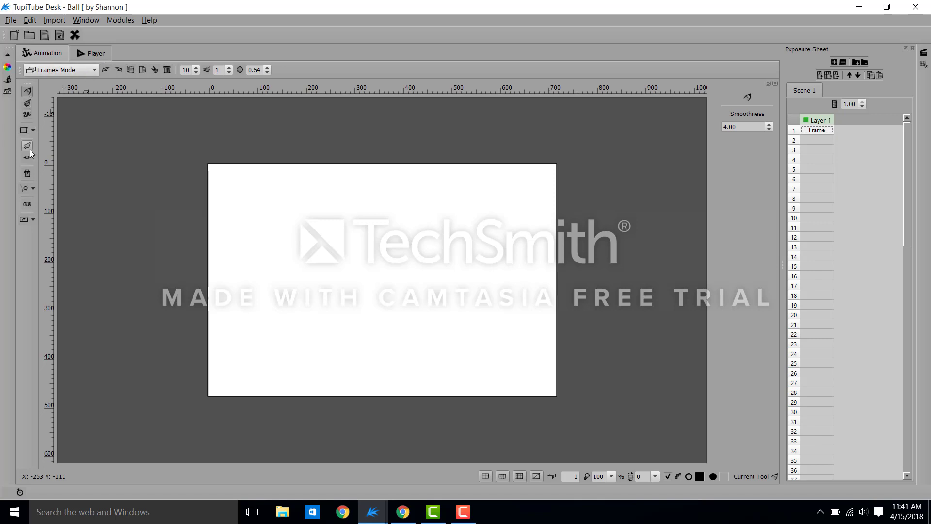
pyautogui.moveTo(768, 207)
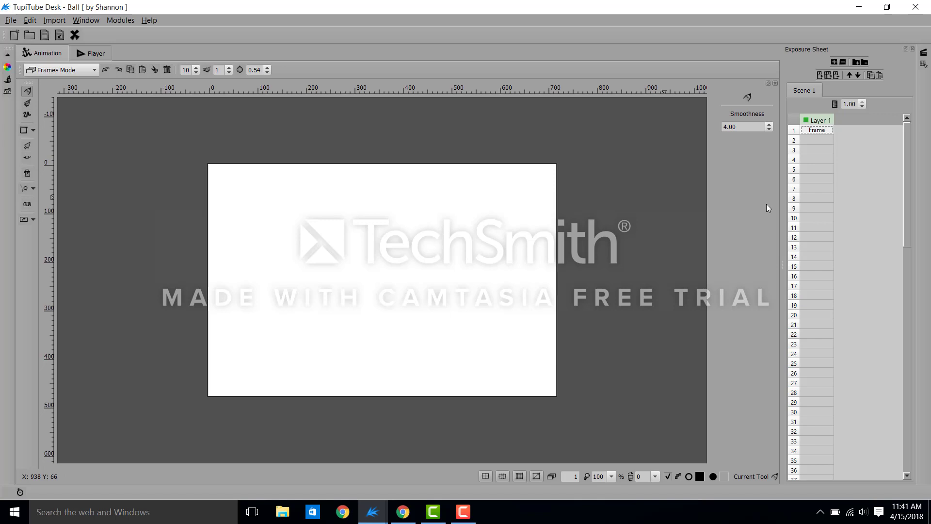
pyautogui.click(817, 129)
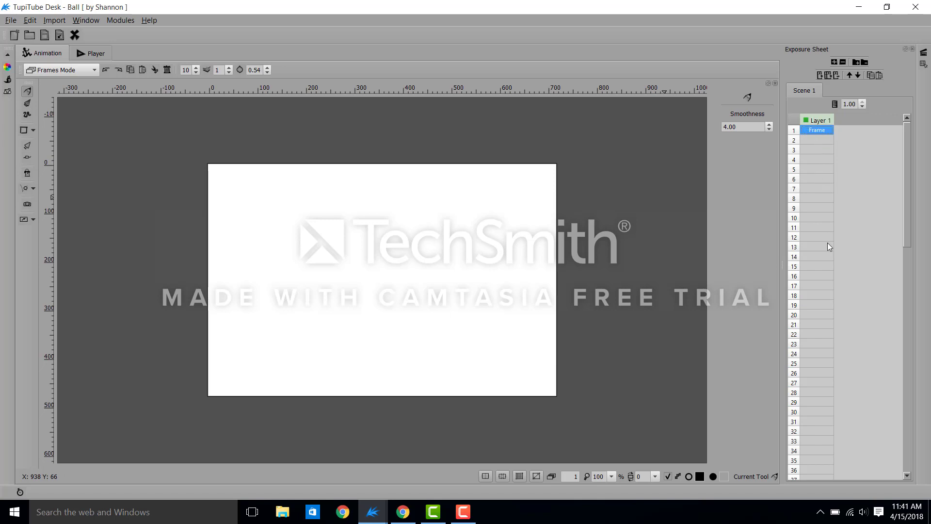
pyautogui.moveTo(830, 361)
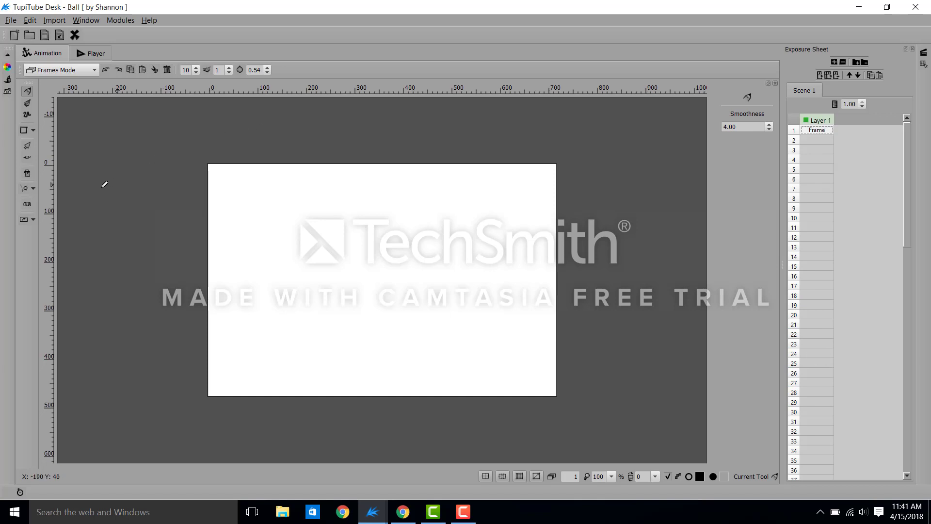
pyautogui.moveTo(105, 184)
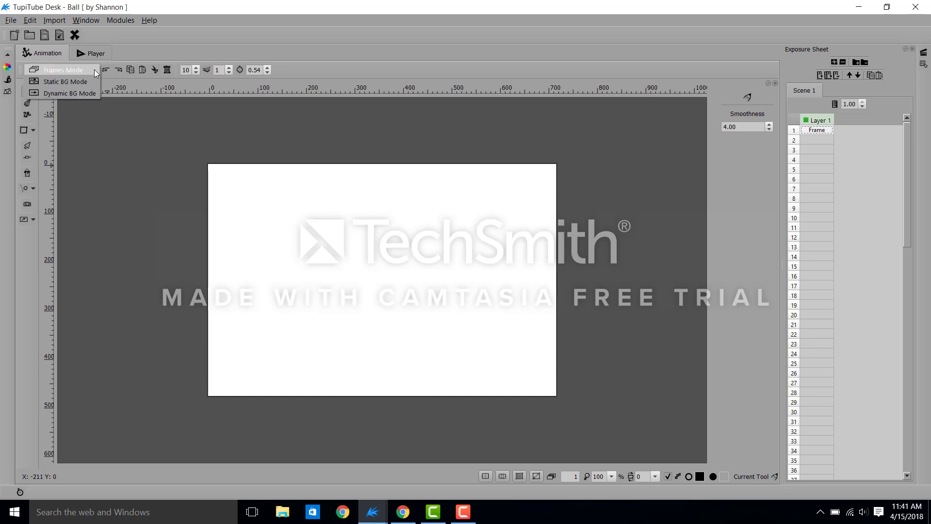
# - Enter Static BG Mode and reduce the brush thickness to 9
pyautogui.click(64, 82)
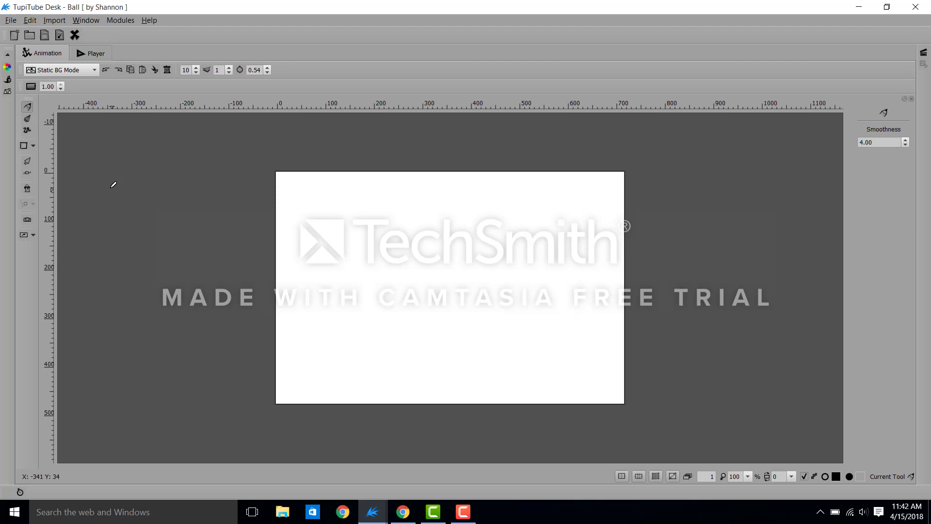
pyautogui.moveTo(149, 248)
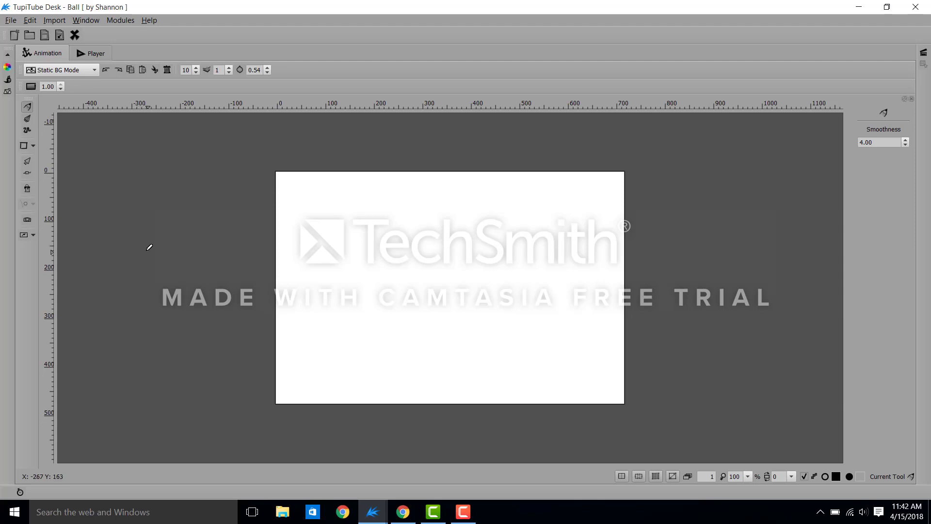
pyautogui.moveTo(8, 69)
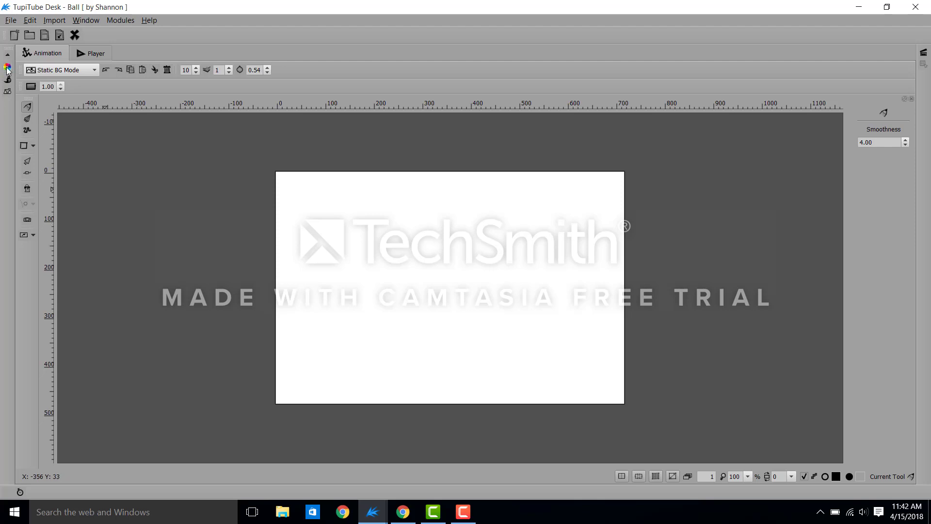
pyautogui.click(6, 67)
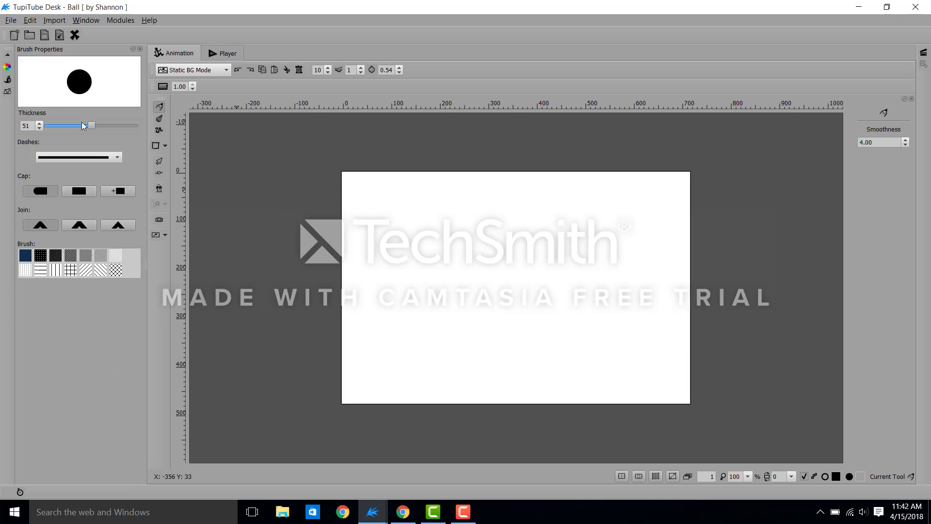
pyautogui.moveTo(90, 125); pyautogui.dragTo(49, 126)
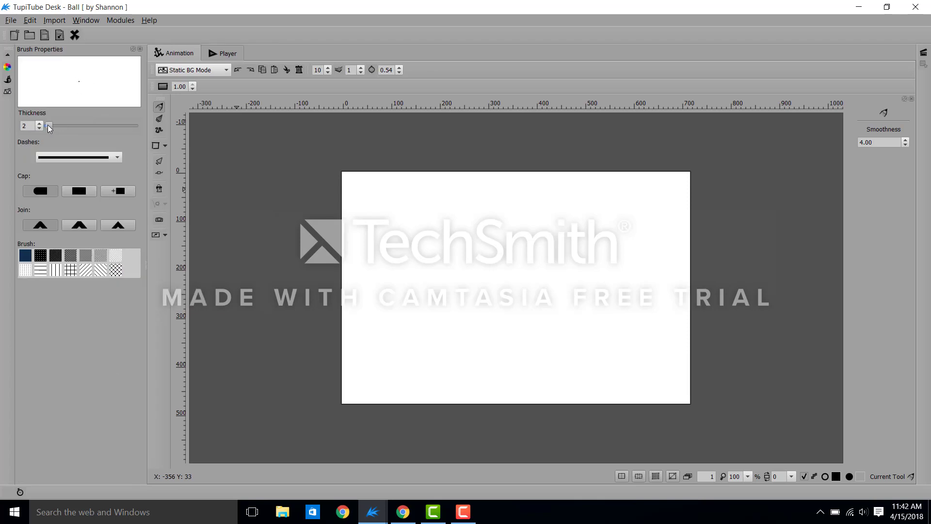
pyautogui.click(39, 123)
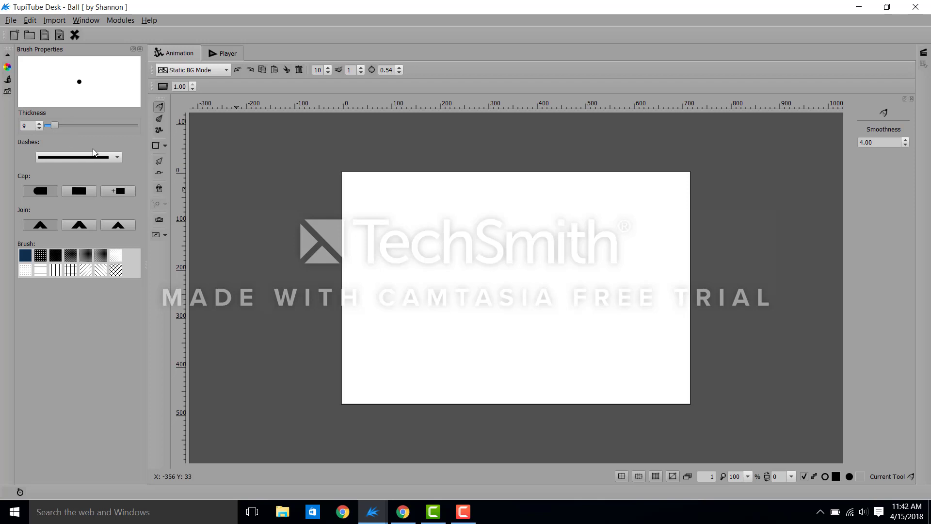
pyautogui.moveTo(350, 173)
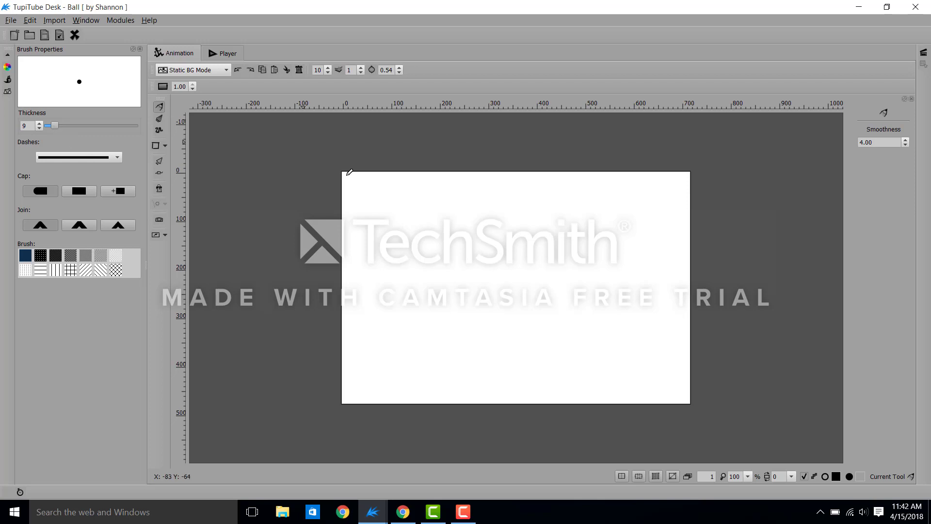
pyautogui.moveTo(344, 205)
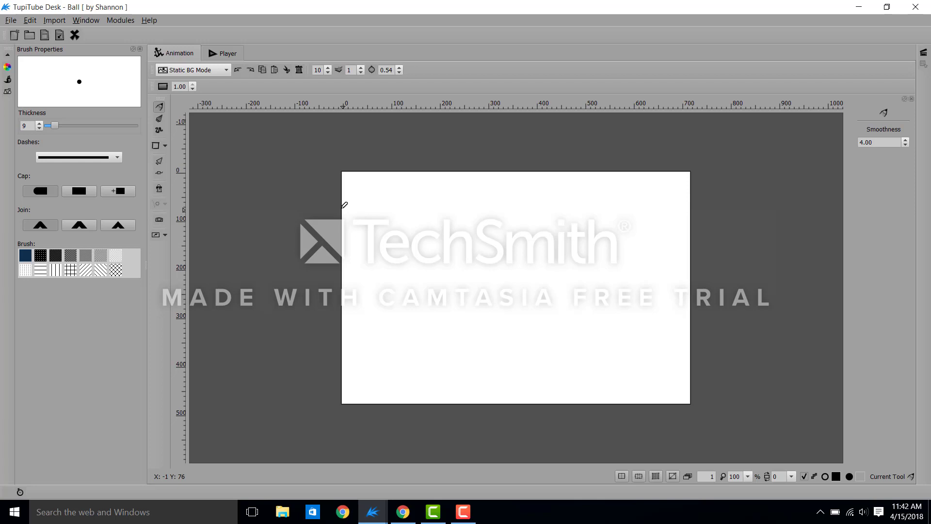
pyautogui.moveTo(344, 250)
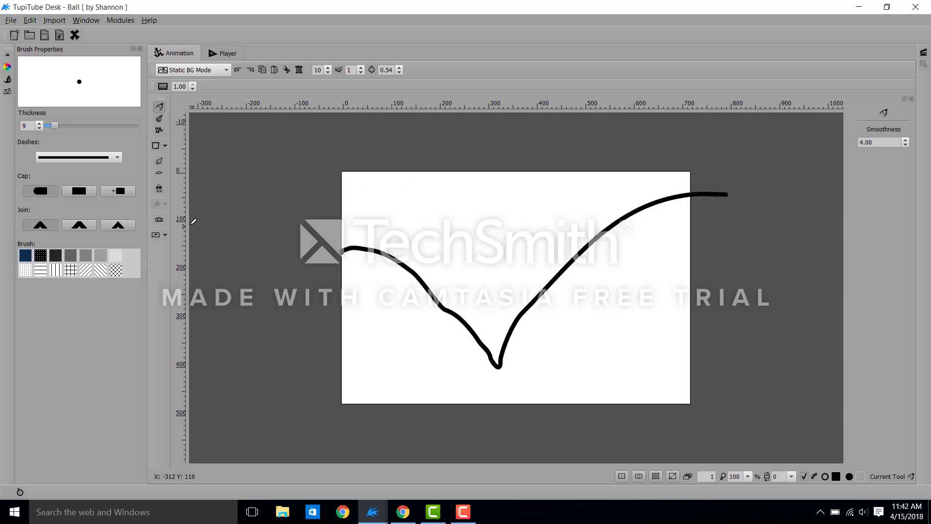
pyautogui.moveTo(227, 190)
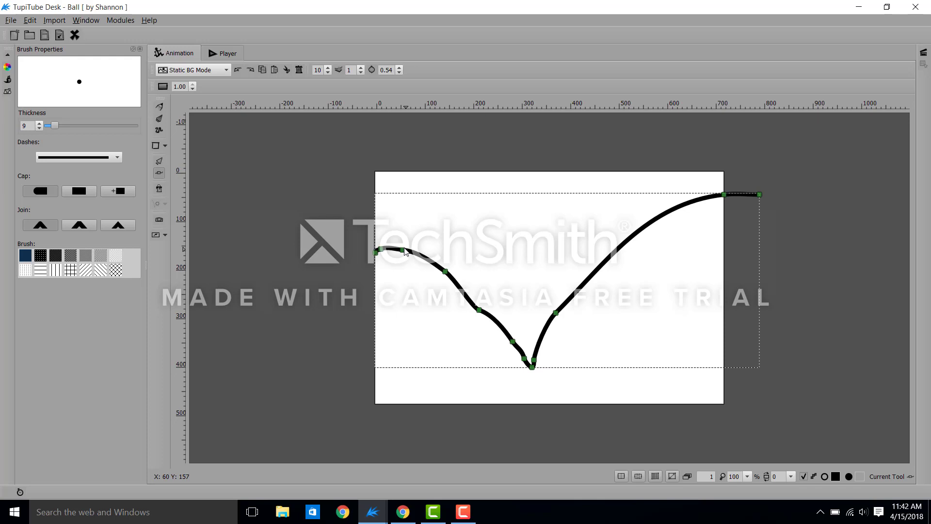
pyautogui.moveTo(476, 322)
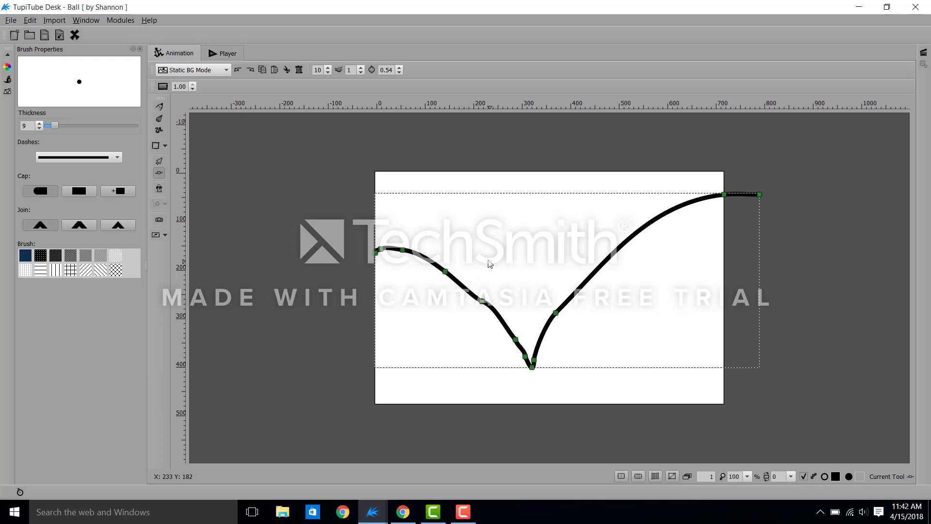
# - Deselect the finished black V-shaped path on the static background
pyautogui.click(446, 406)
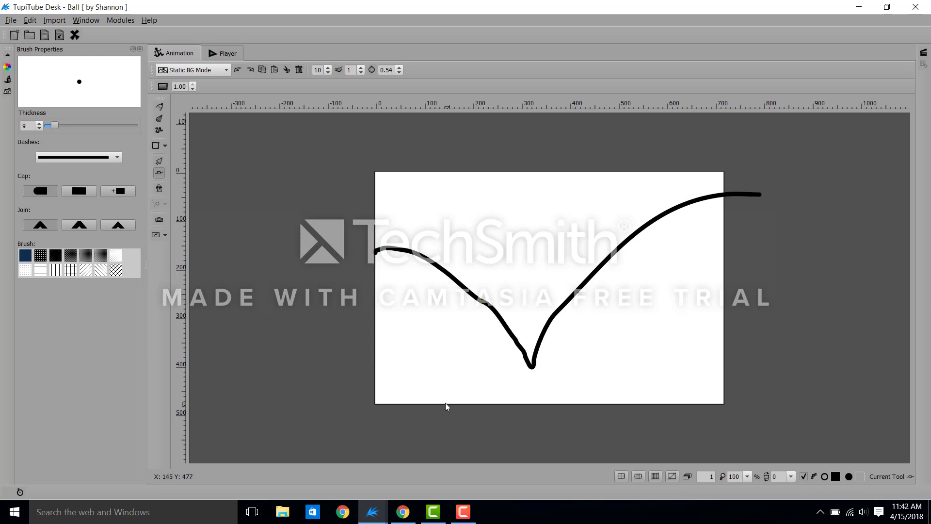
pyautogui.moveTo(276, 223)
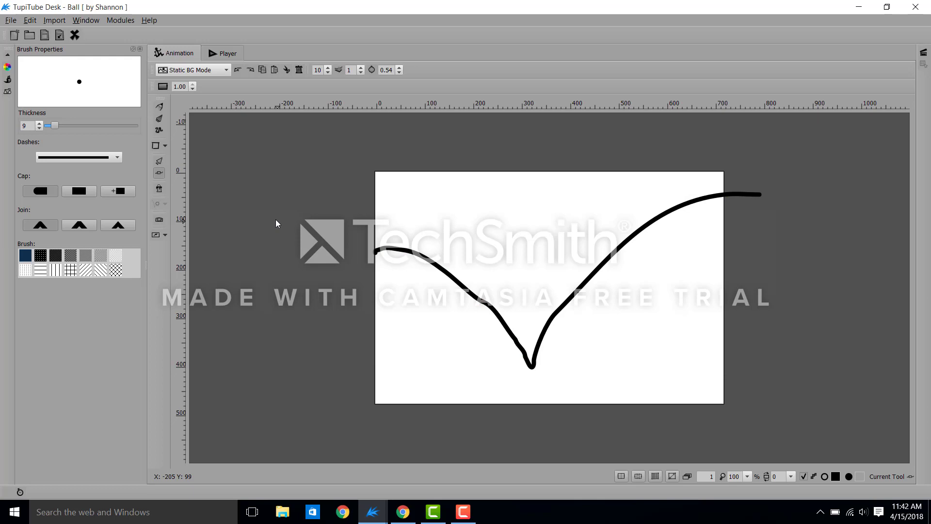
pyautogui.moveTo(229, 169)
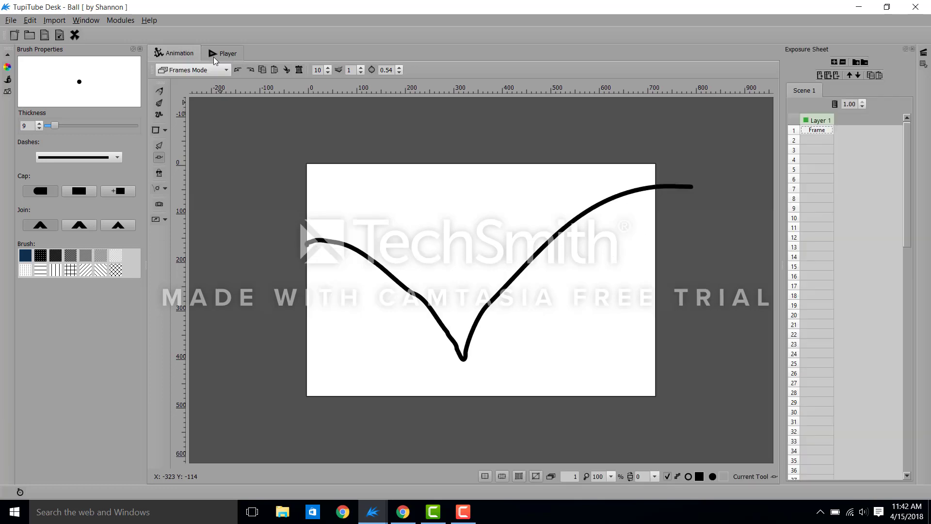
pyautogui.moveTo(253, 165)
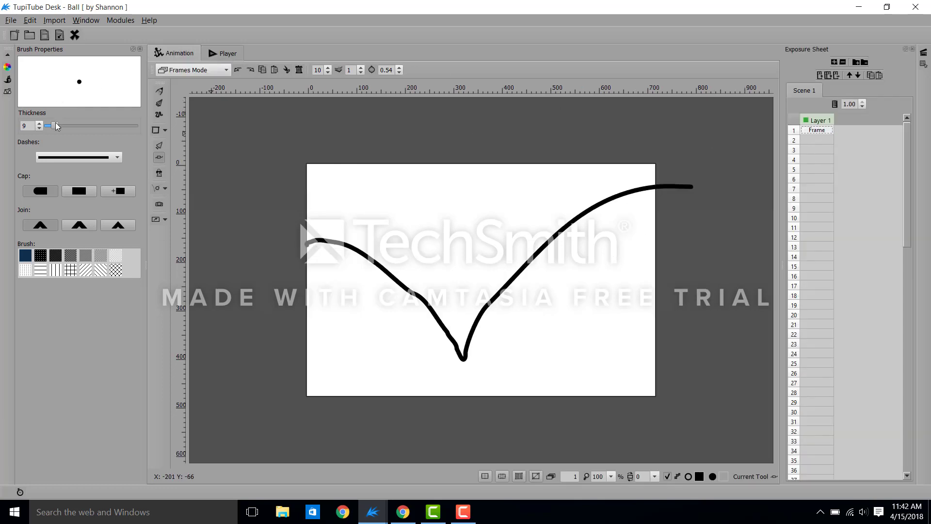
# - Thicken the brush to about 49 and choose a bright yellow contour colour for the ball
pyautogui.moveTo(55, 126); pyautogui.dragTo(82, 127)
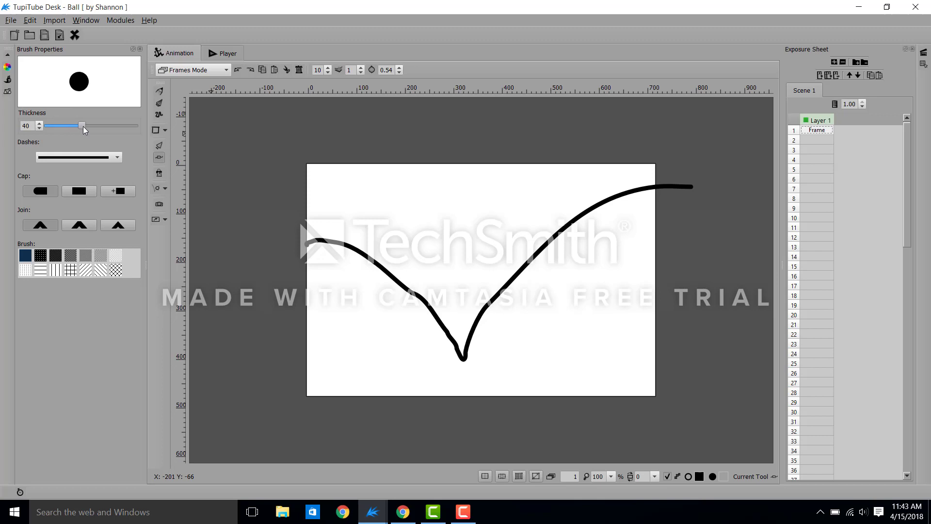
pyautogui.moveTo(83, 125); pyautogui.dragTo(90, 125)
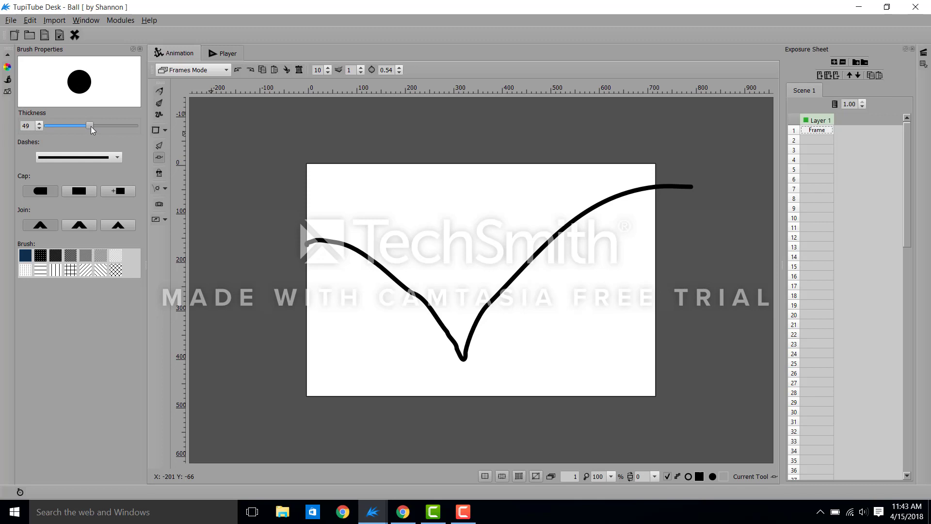
pyautogui.moveTo(90, 125); pyautogui.dragTo(91, 125)
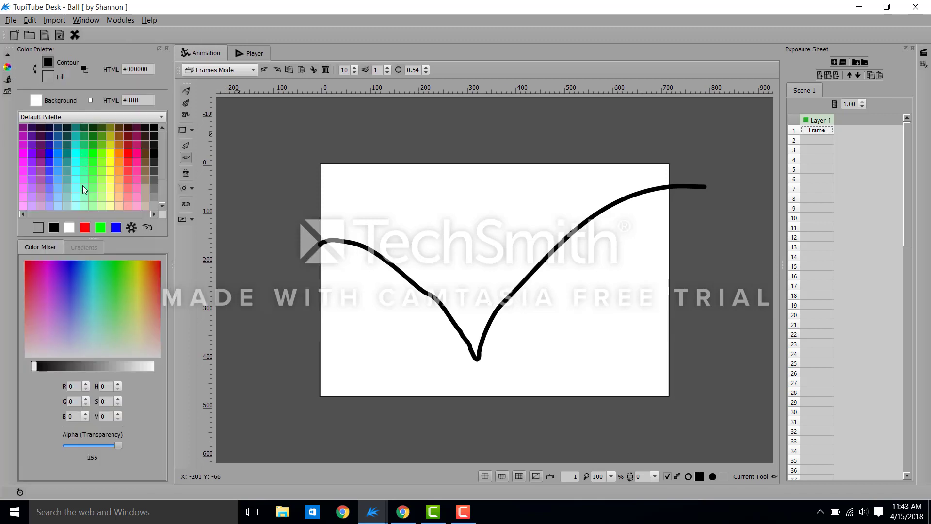
pyautogui.moveTo(112, 166)
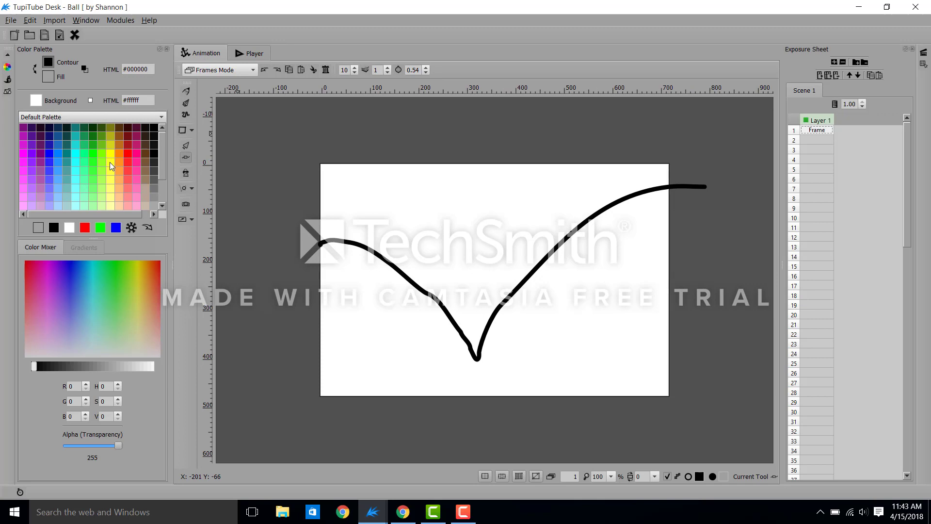
pyautogui.click(110, 162)
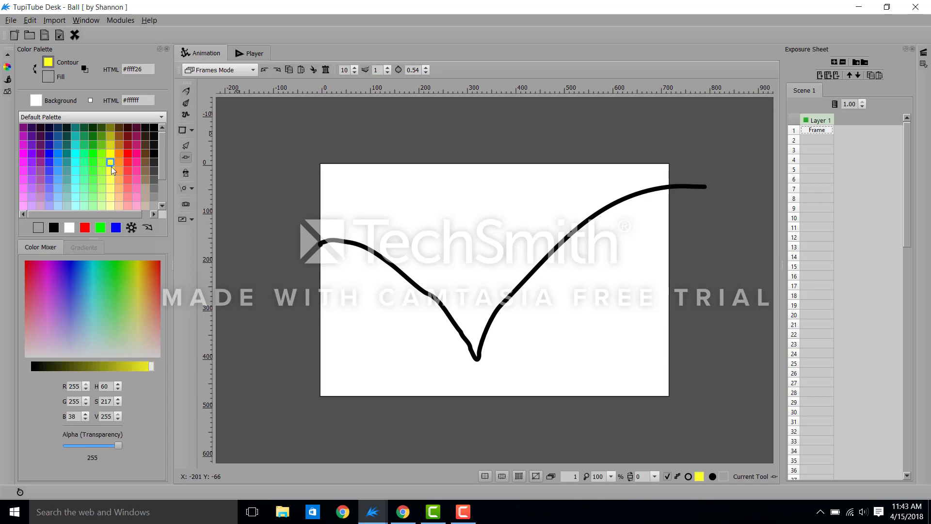
pyautogui.click(109, 179)
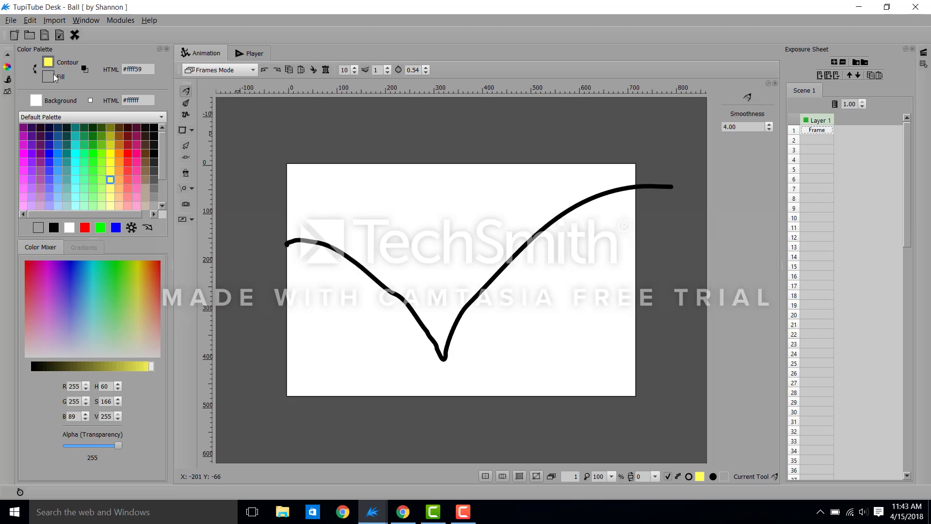
pyautogui.click(167, 49)
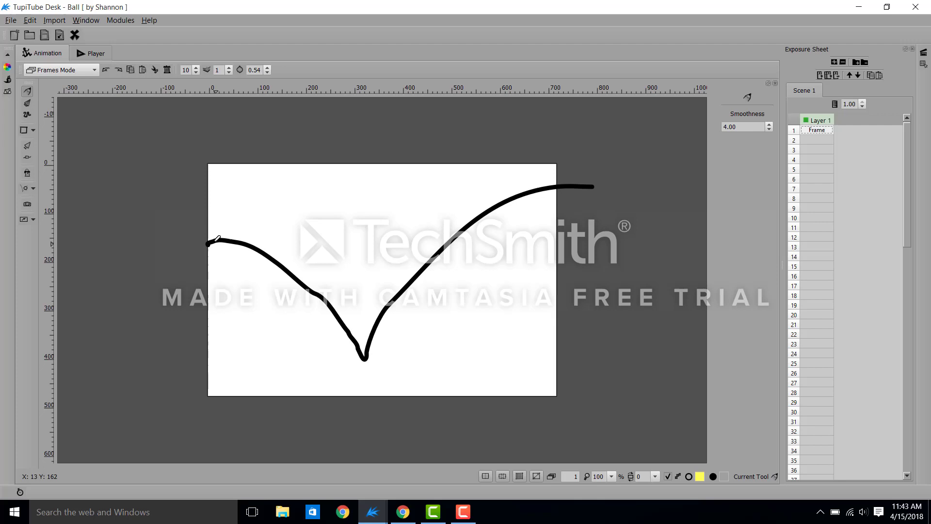
pyautogui.moveTo(220, 236)
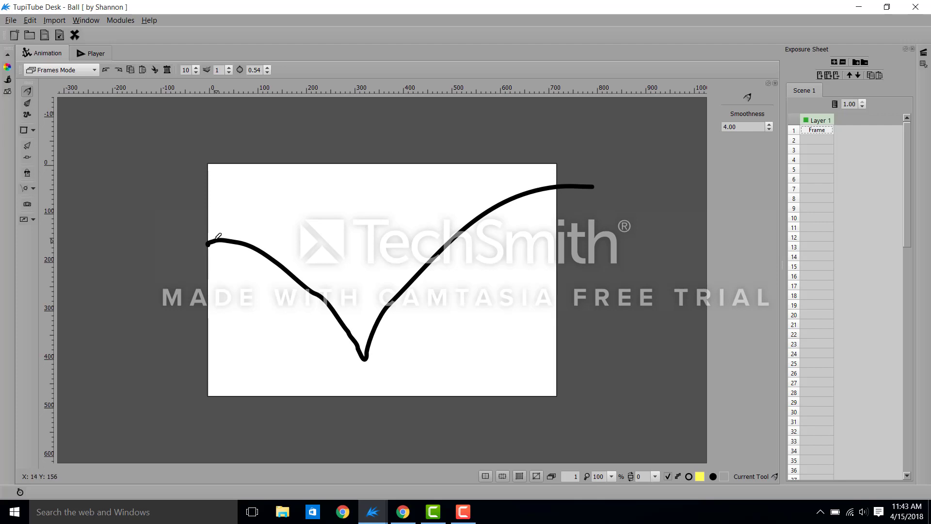
# - Dot the yellow ball at the left start of the black path in frame 1
pyautogui.click(216, 238)
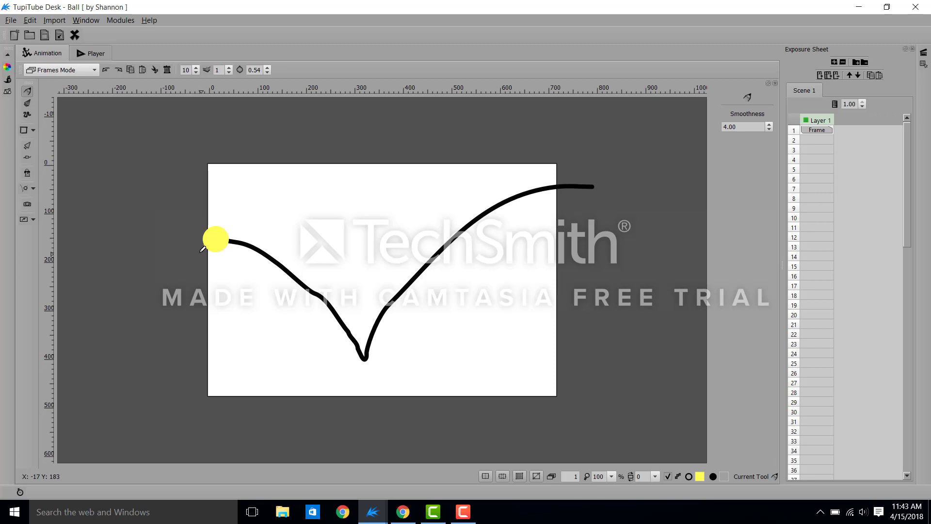
pyautogui.moveTo(591, 120)
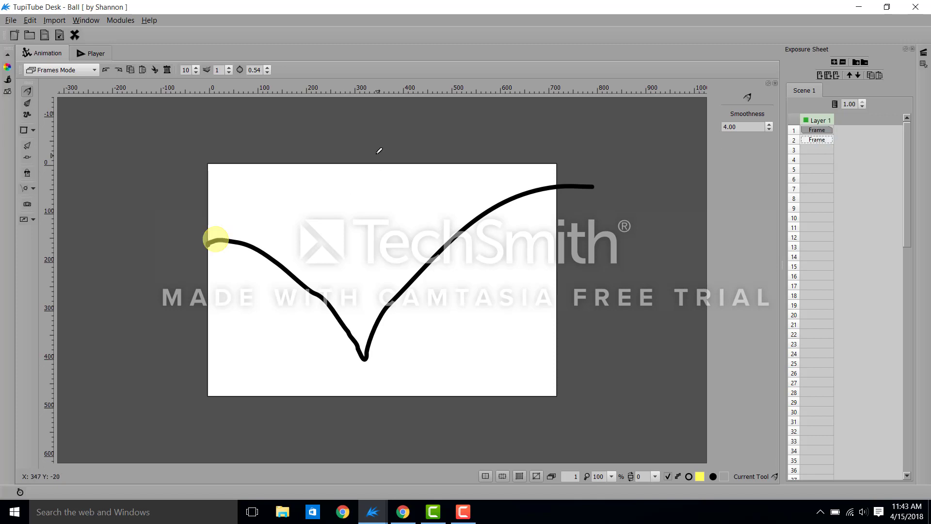
pyautogui.moveTo(208, 168)
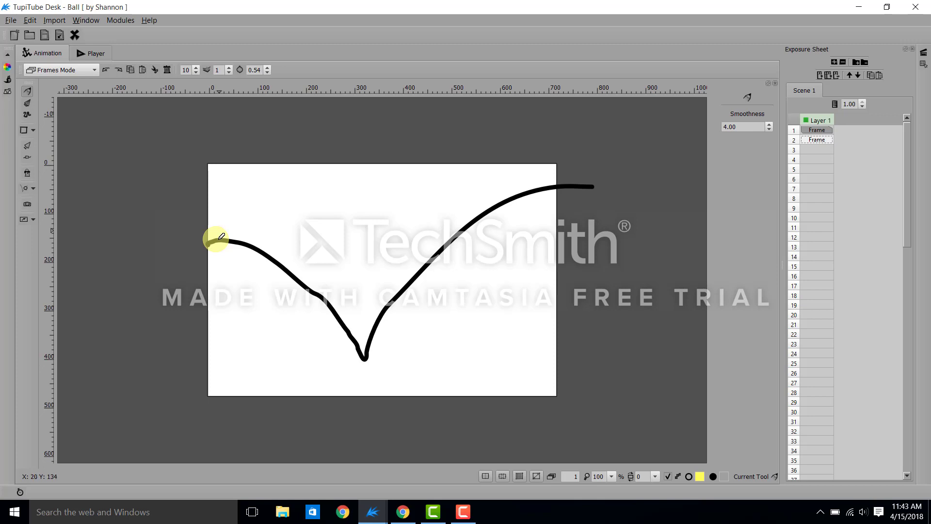
pyautogui.moveTo(223, 239)
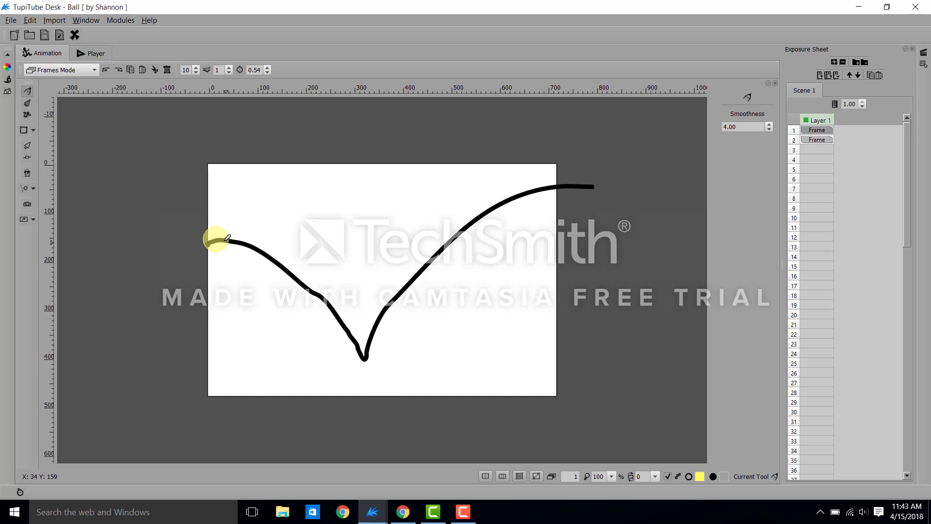
pyautogui.moveTo(9, 66)
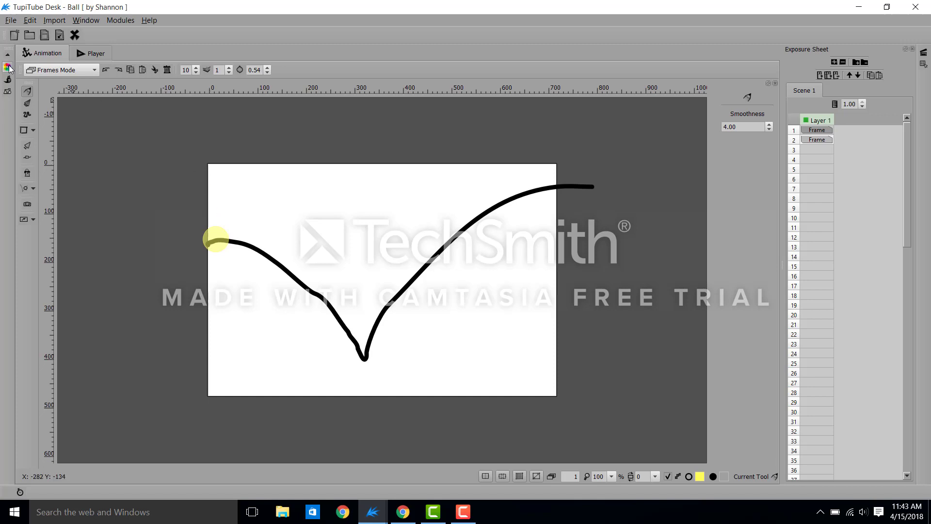
# - Add frames up to 10, drawing the ball a little further down the left slope in each
pyautogui.click(8, 67)
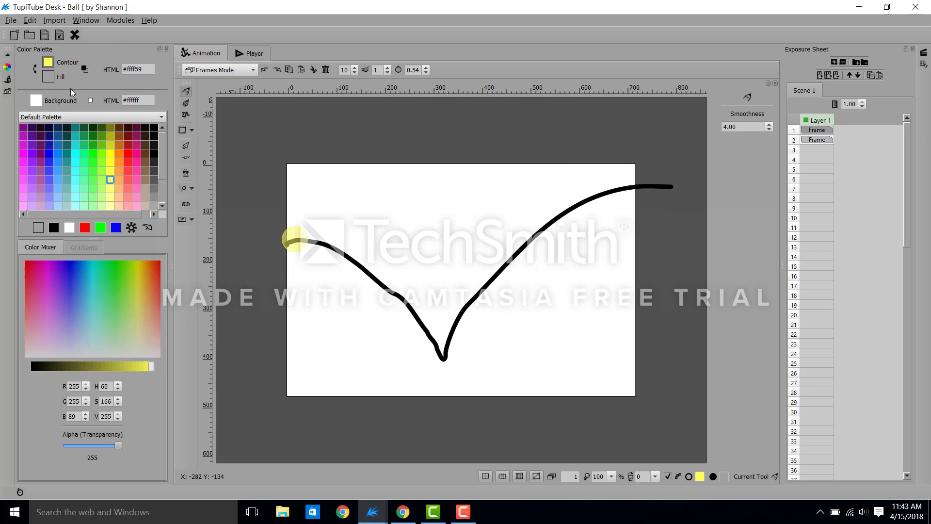
pyautogui.moveTo(232, 148)
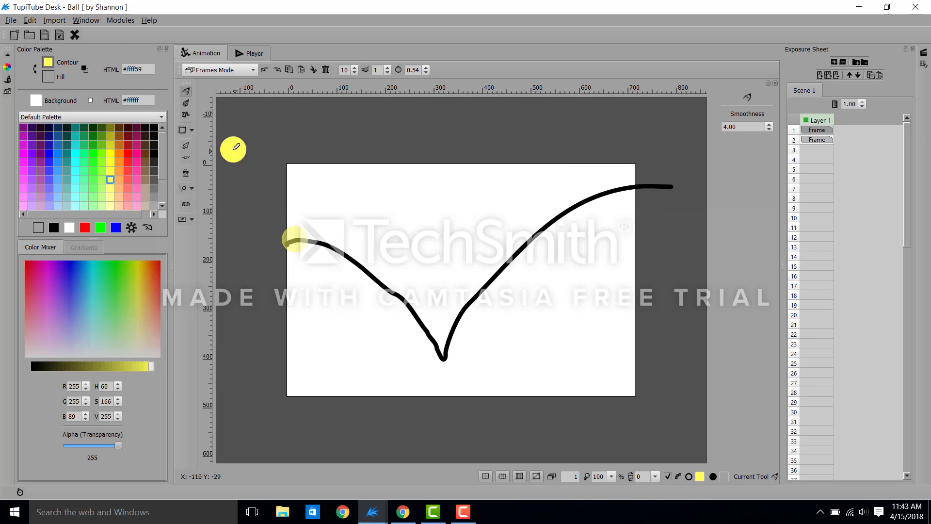
pyautogui.moveTo(303, 205)
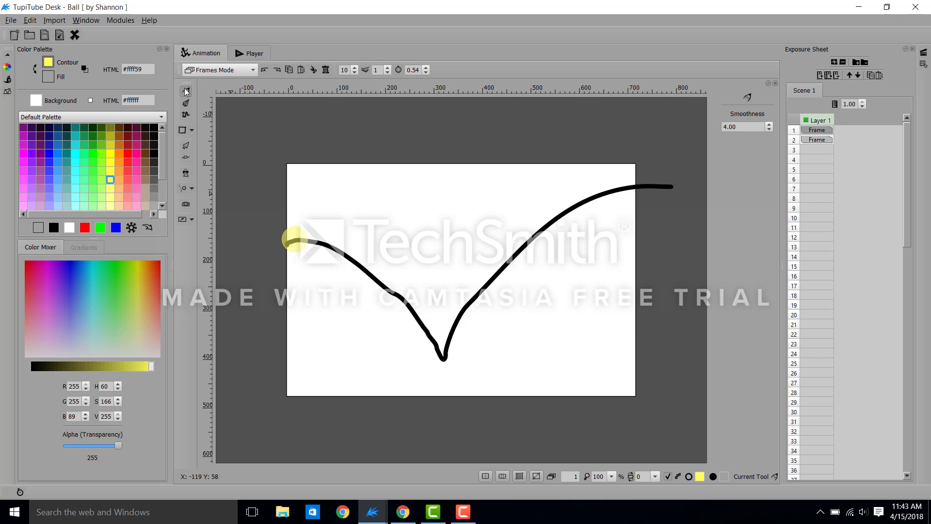
pyautogui.moveTo(303, 234)
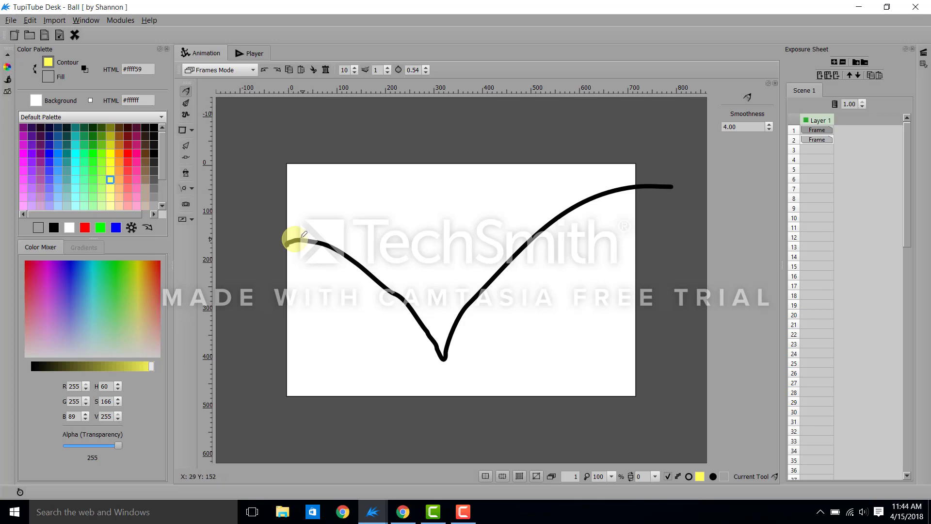
pyautogui.moveTo(304, 237)
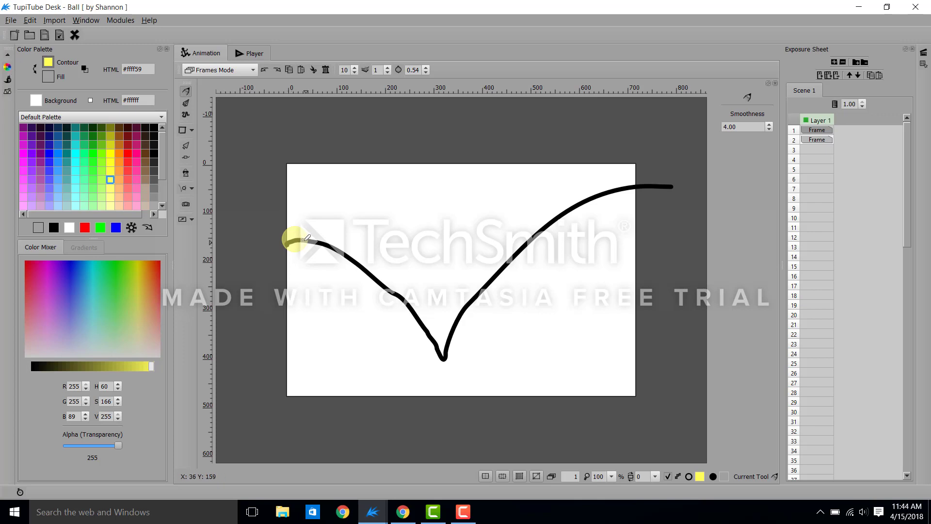
pyautogui.moveTo(451, 235)
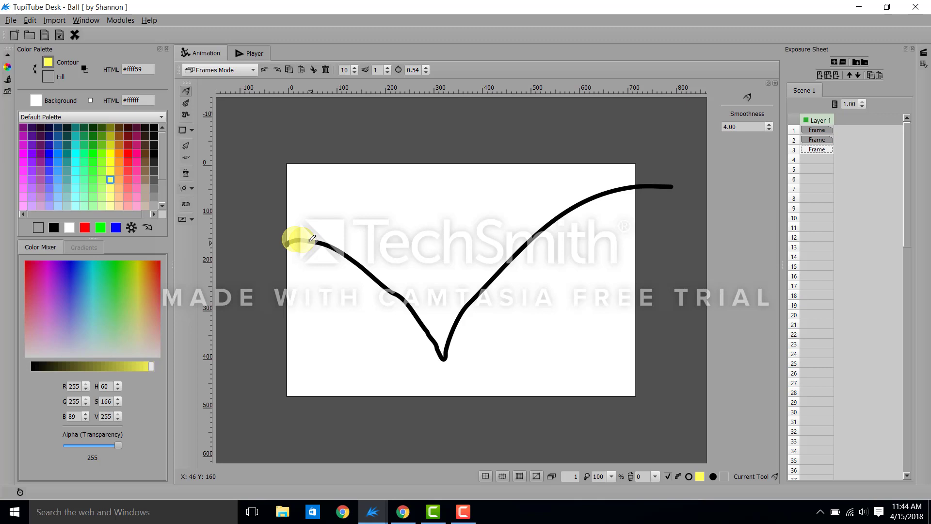
pyautogui.click(817, 150)
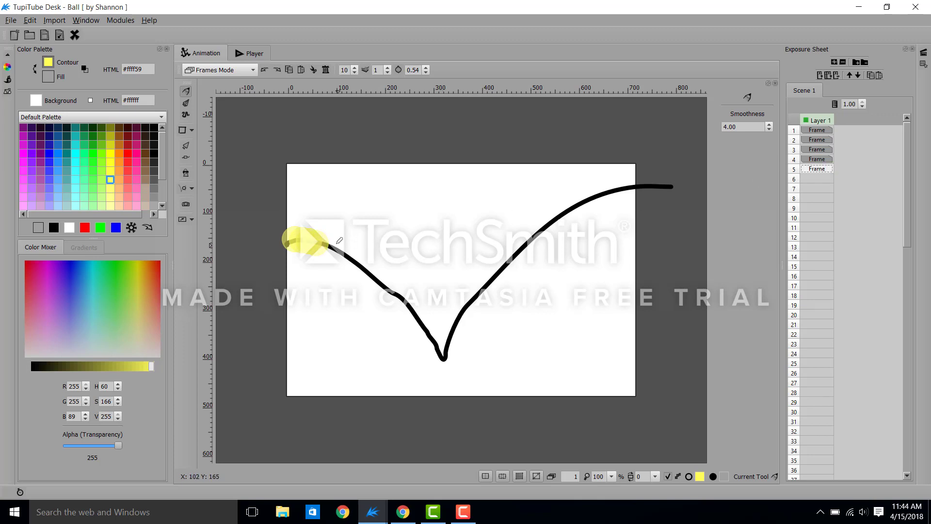
pyautogui.moveTo(324, 239)
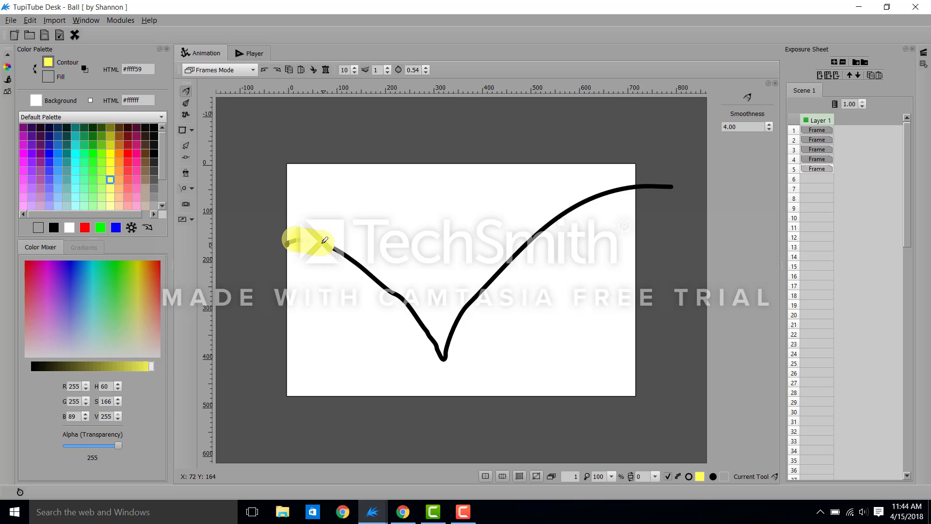
pyautogui.click(815, 179)
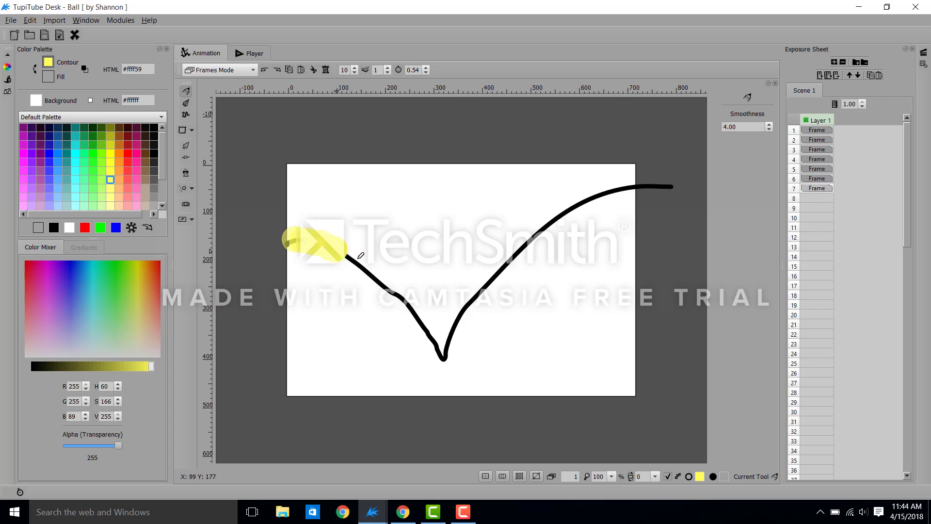
pyautogui.click(816, 198)
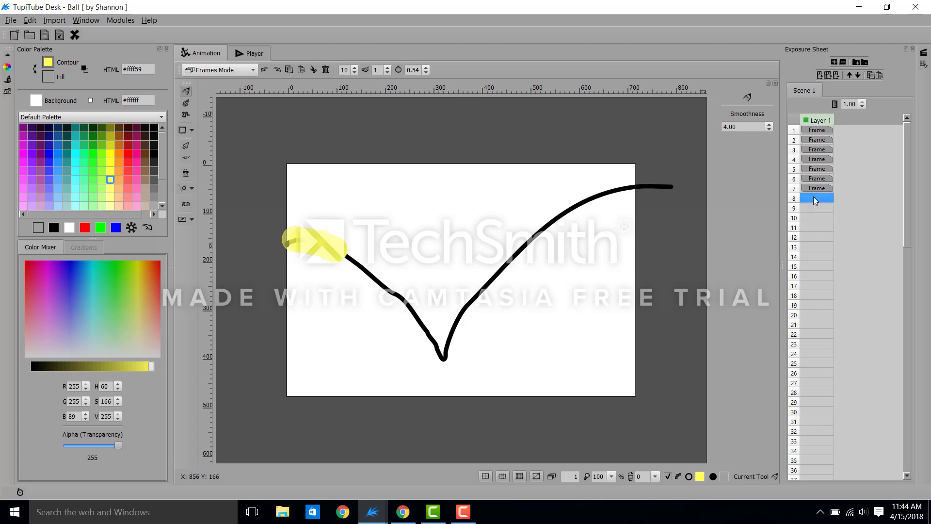
pyautogui.click(816, 198)
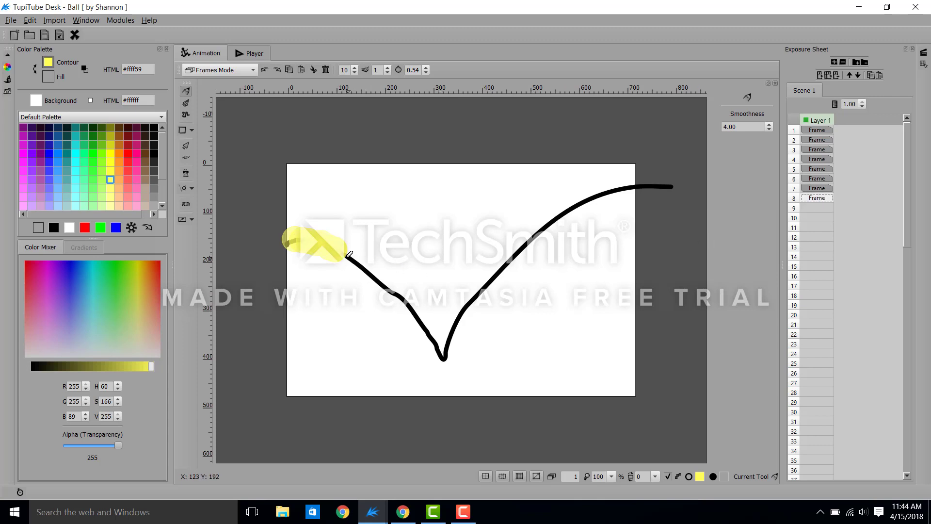
pyautogui.click(816, 198)
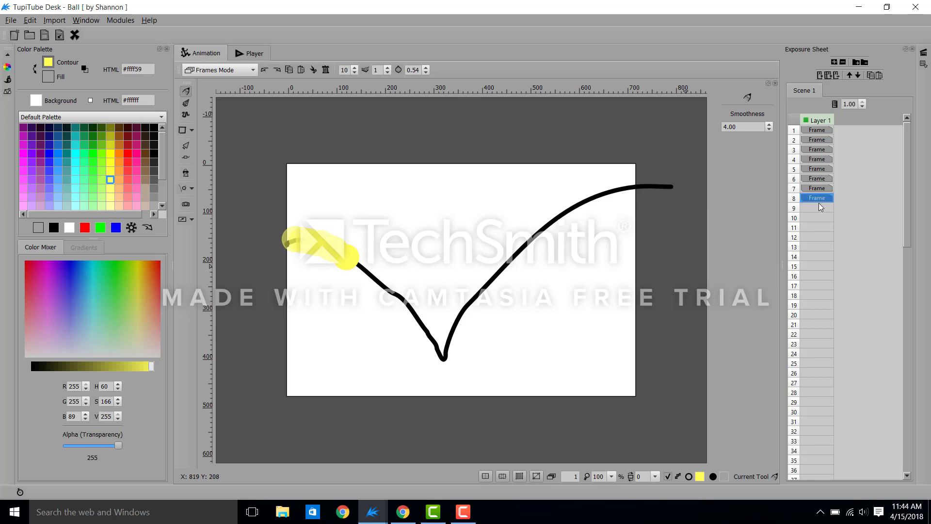
pyautogui.click(817, 208)
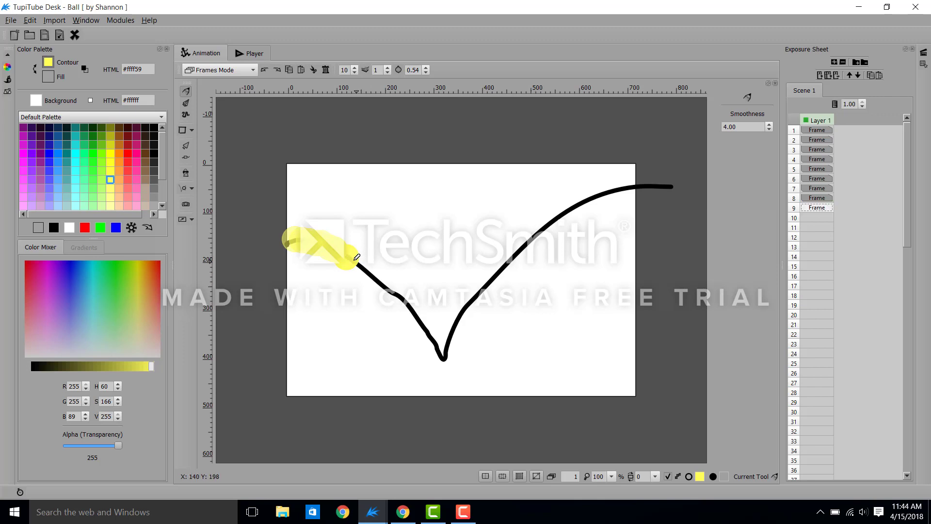
pyautogui.click(817, 208)
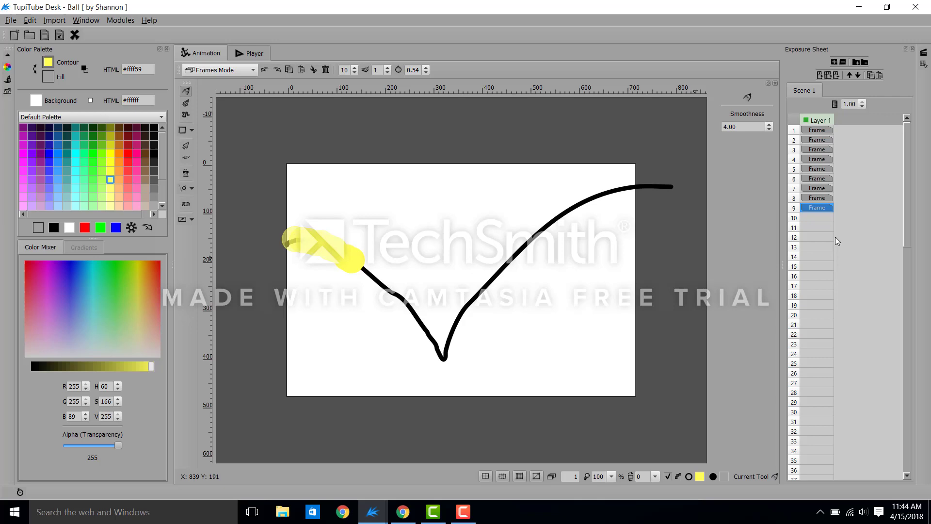
pyautogui.click(817, 217)
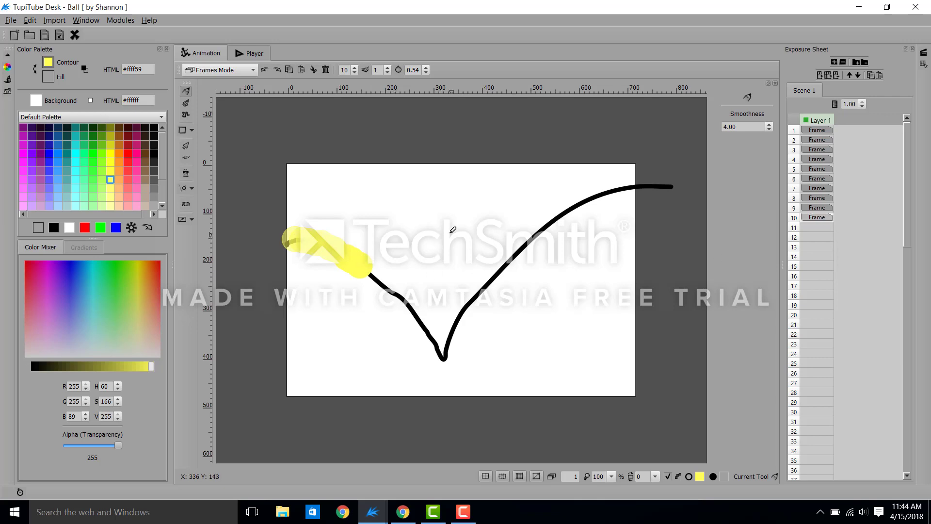
pyautogui.moveTo(11, 65)
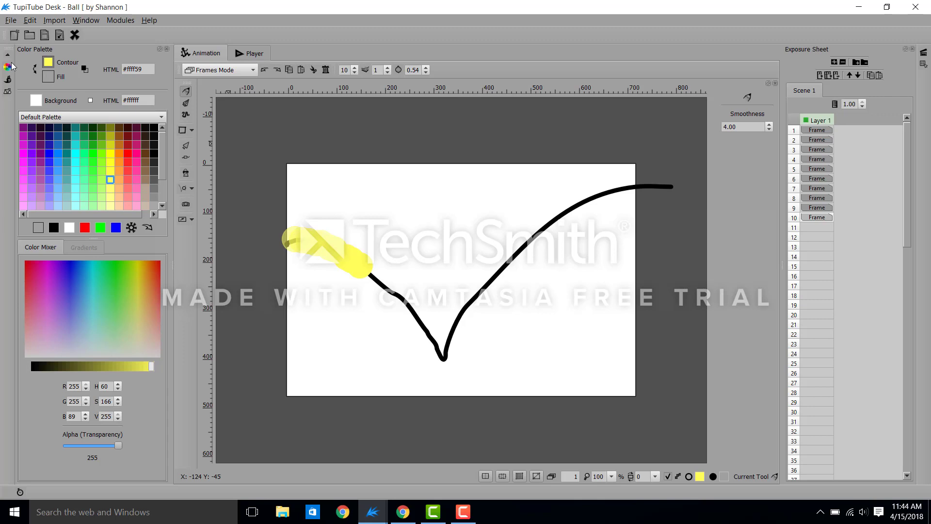
# - Save the project as Ball on the Desktop
pyautogui.click(166, 50)
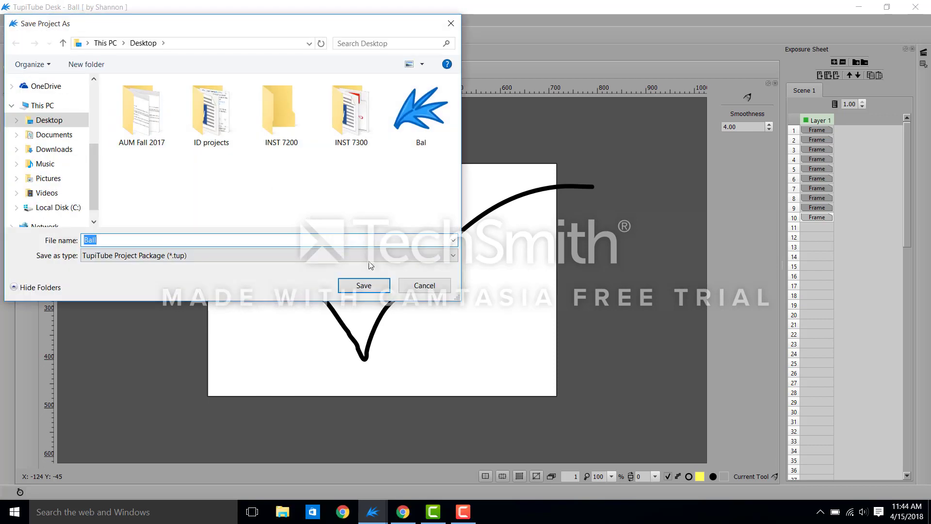
pyautogui.click(362, 285)
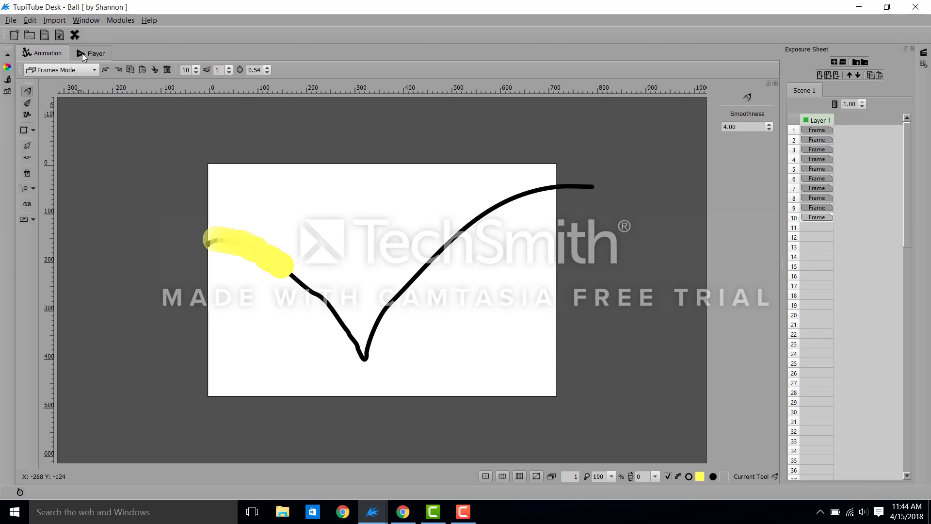
pyautogui.click(91, 52)
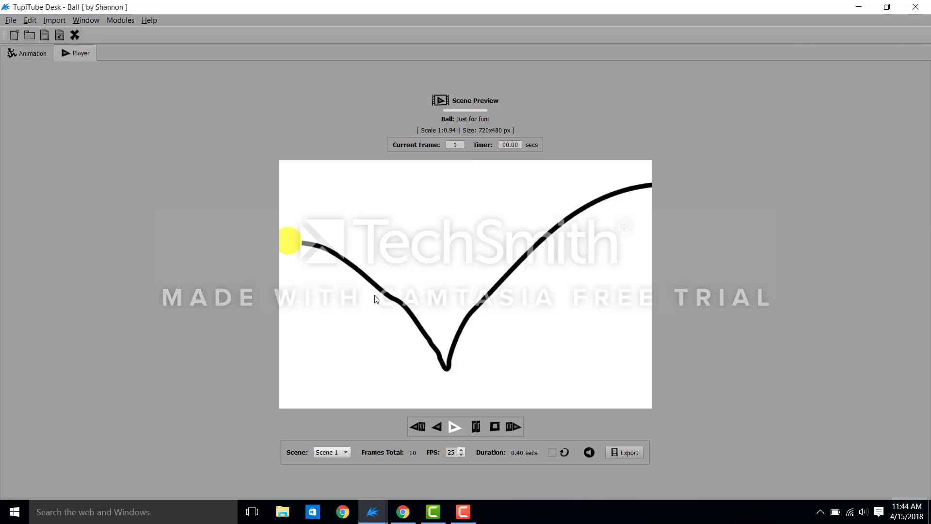
pyautogui.moveTo(455, 427)
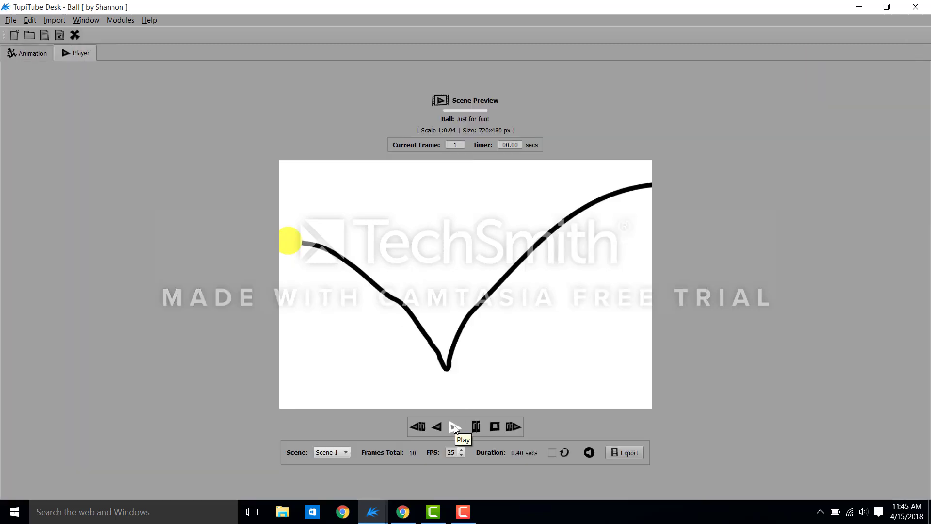
pyautogui.click(455, 427)
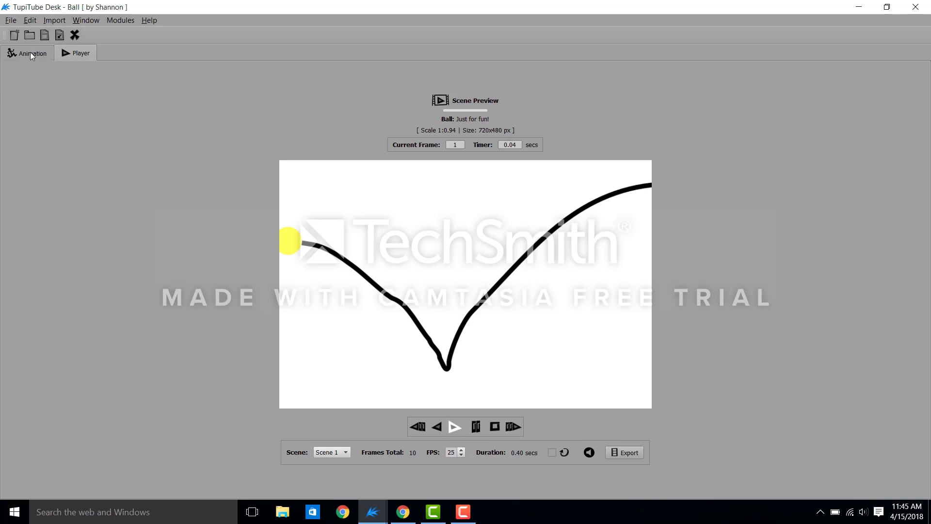
pyautogui.click(32, 53)
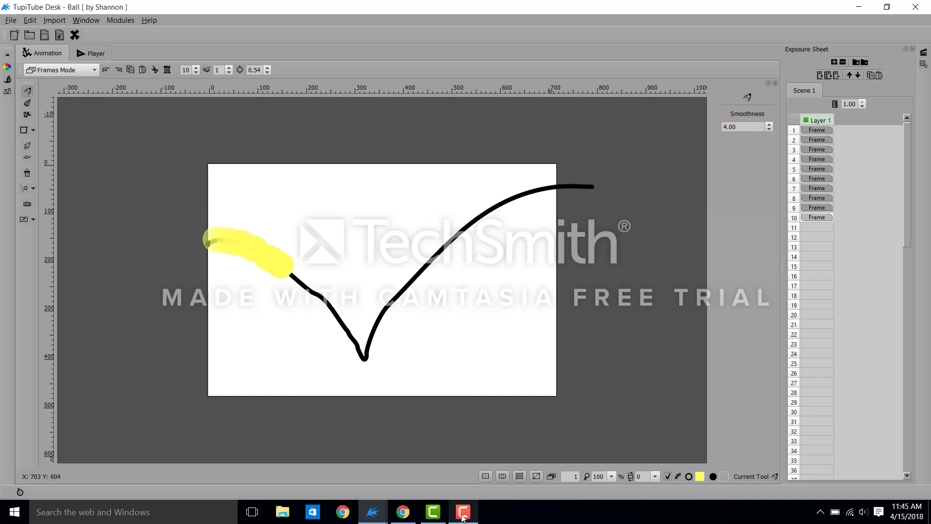
# - Continue adding frames up to 30 with the ball moving down to the bottom of the V
pyautogui.click(462, 511)
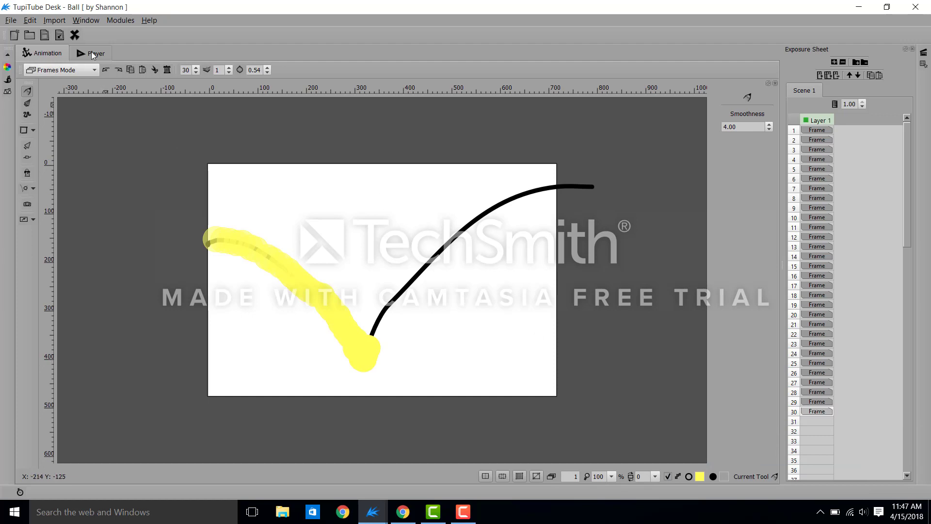
pyautogui.click(80, 53)
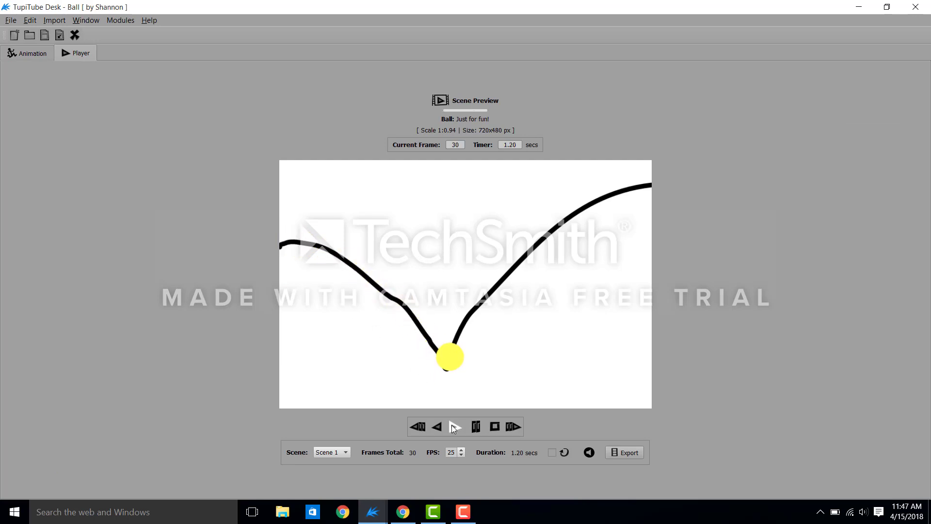
pyautogui.click(417, 427)
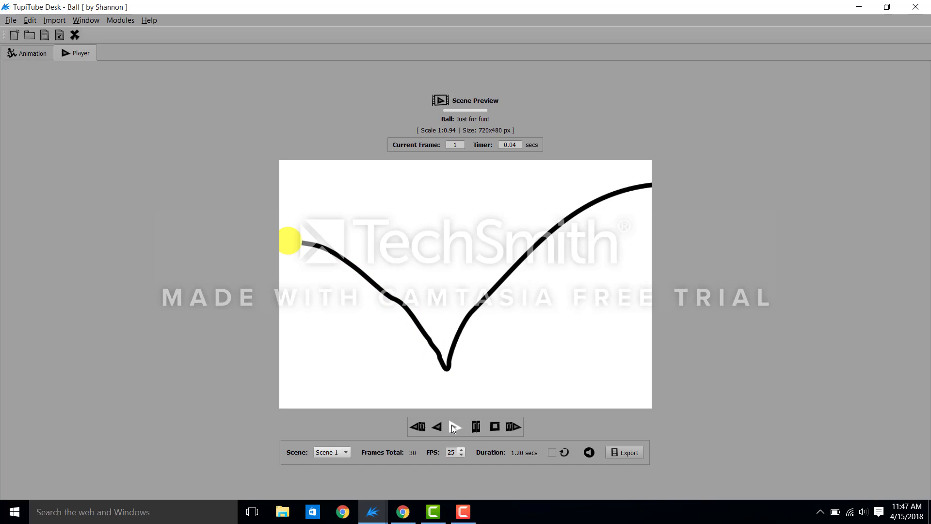
pyautogui.click(454, 427)
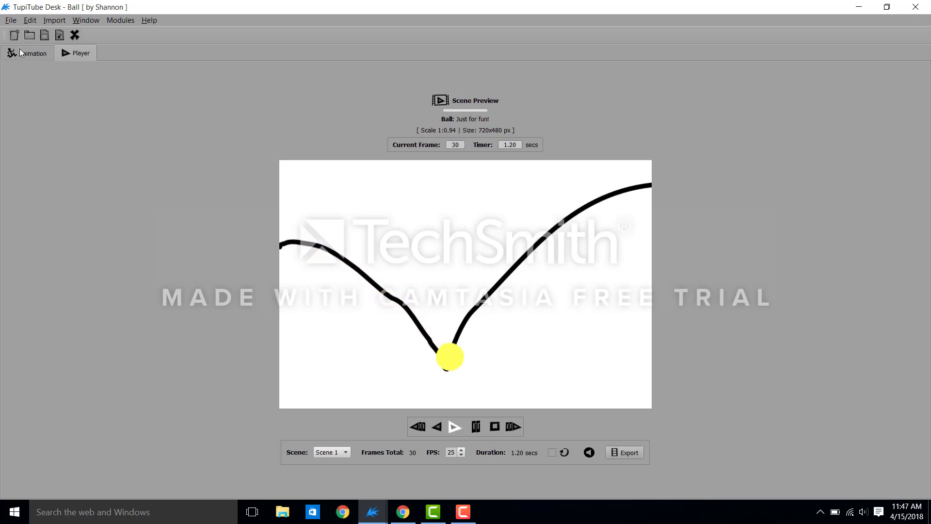
pyautogui.click(32, 52)
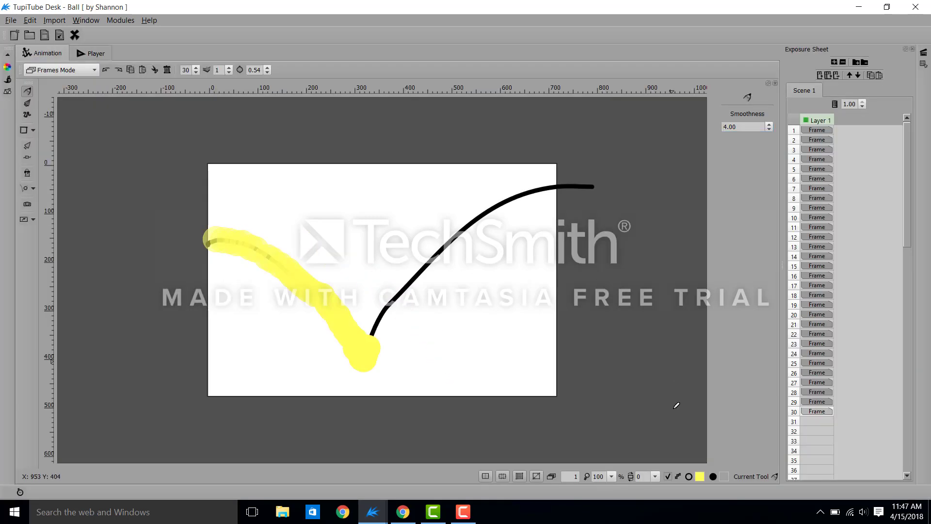
# - Finish the ball's climb at 63 frames, save the project and switch to the Player preview
pyautogui.click(463, 511)
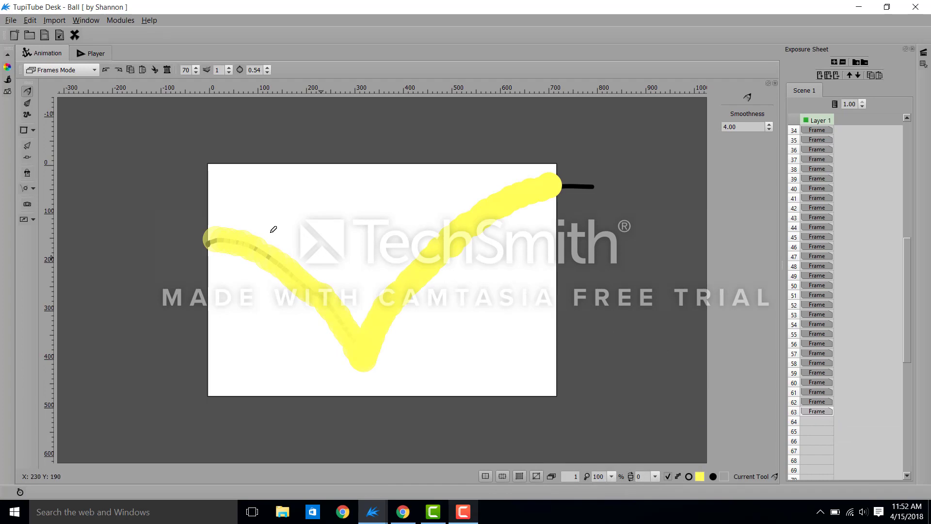
pyautogui.moveTo(279, 199)
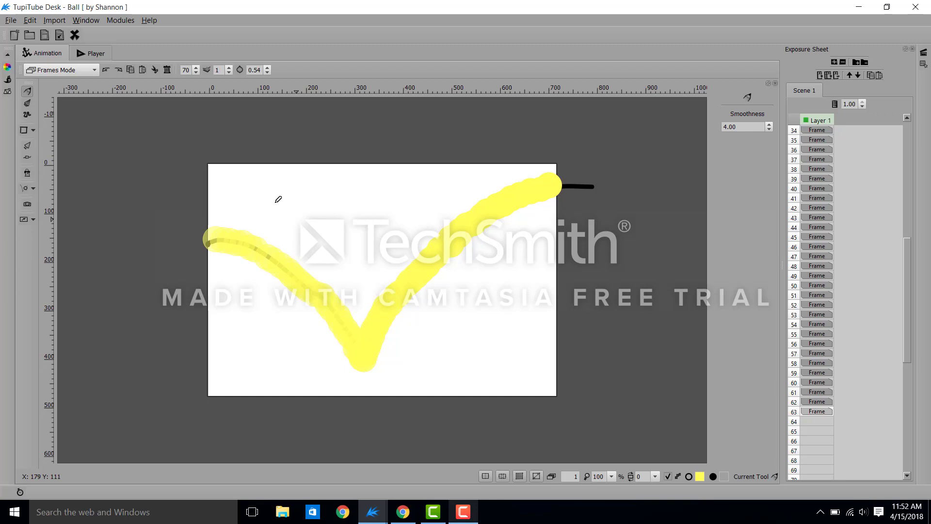
pyautogui.click(9, 20)
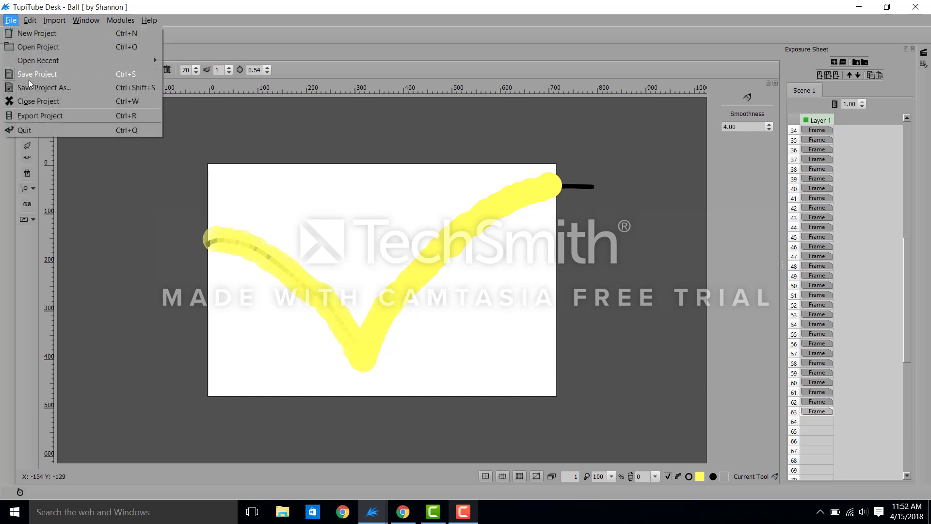
pyautogui.click(37, 73)
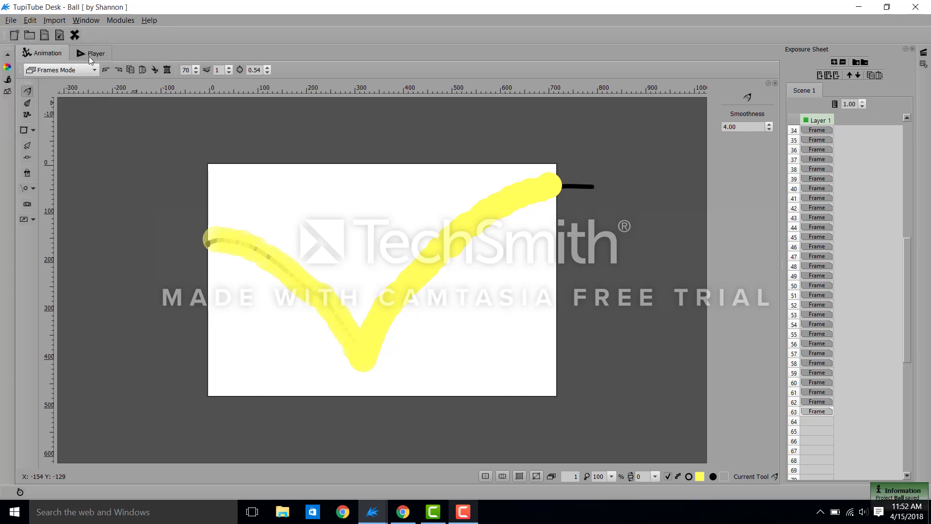
pyautogui.click(81, 52)
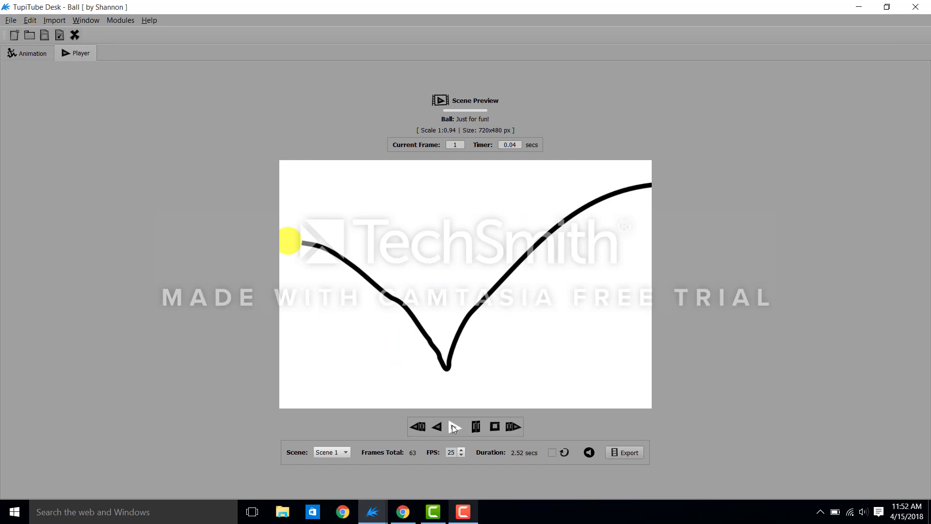
# - Play and stop the 63-frame preview, then go back to the Animation view's editing-mode list
pyautogui.click(455, 426)
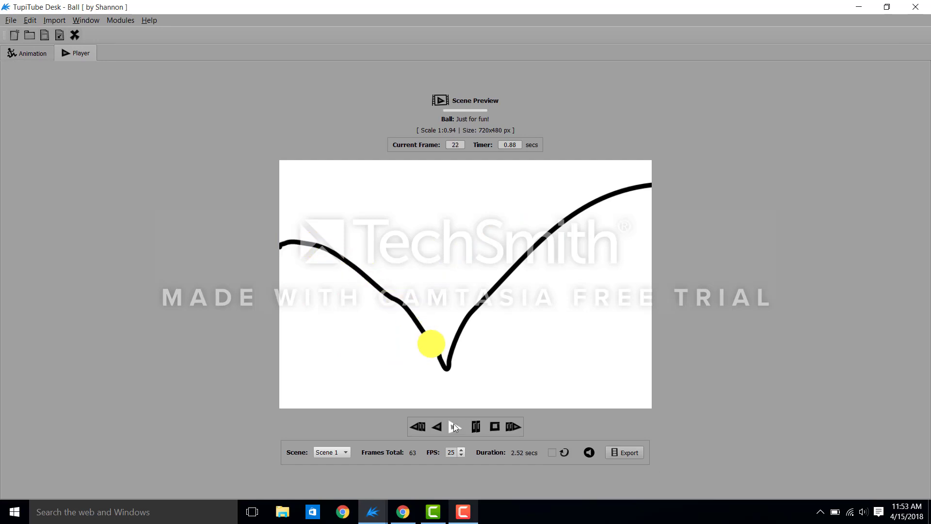
pyautogui.click(417, 427)
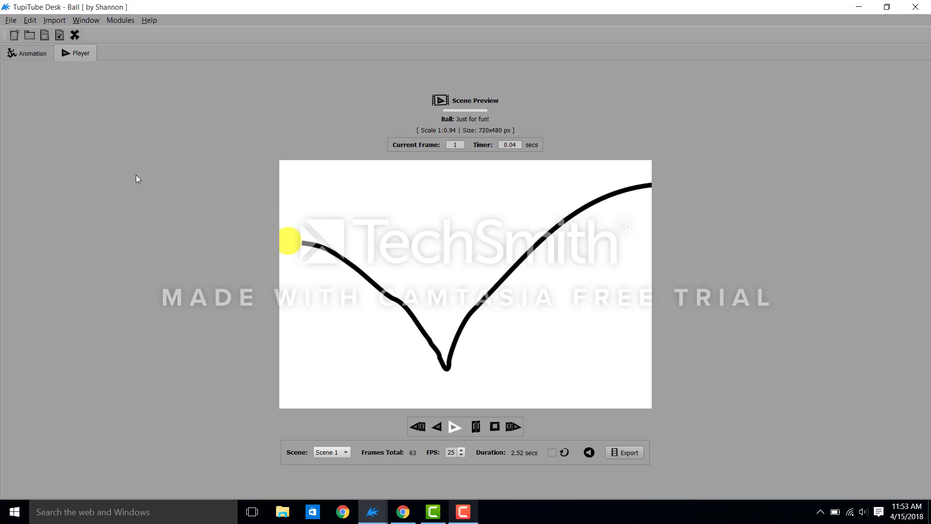
pyautogui.click(47, 53)
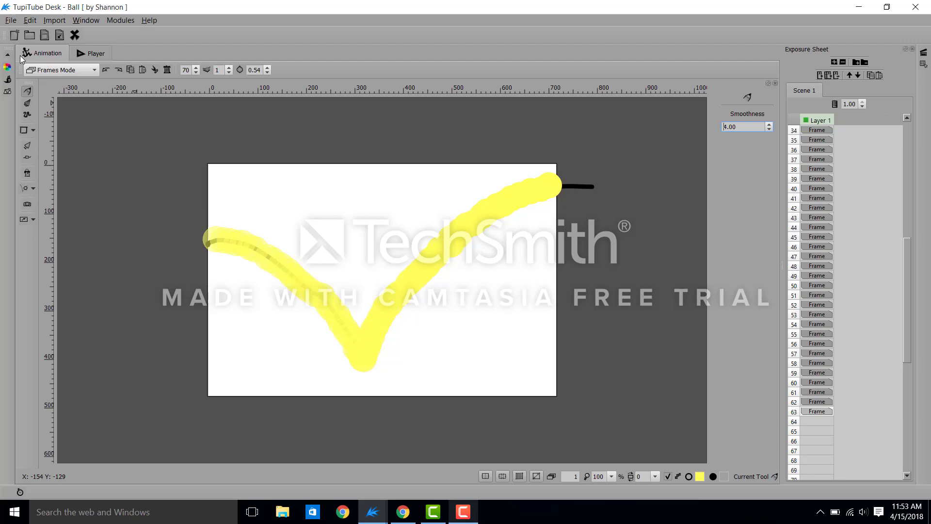
pyautogui.click(59, 70)
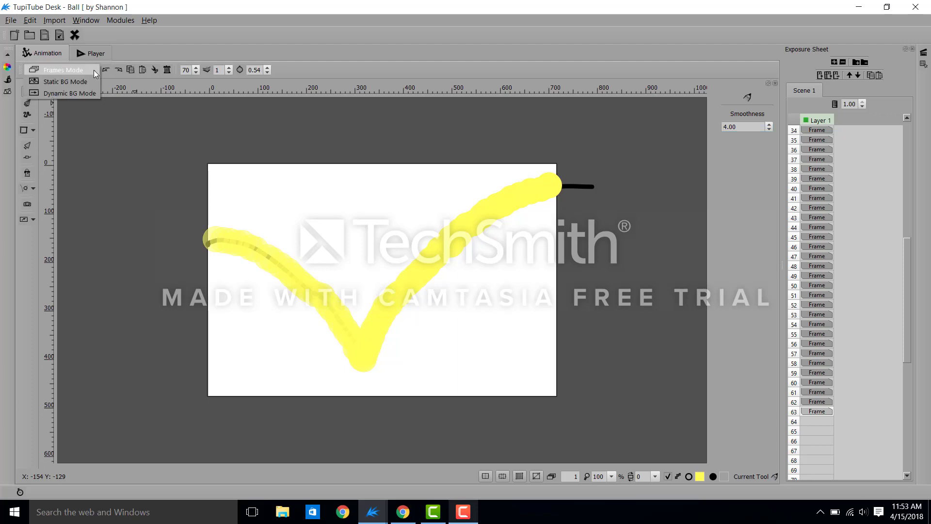
# - In Static BG Mode, paint a thick green grass strip along the bottom with the pencil
pyautogui.click(64, 82)
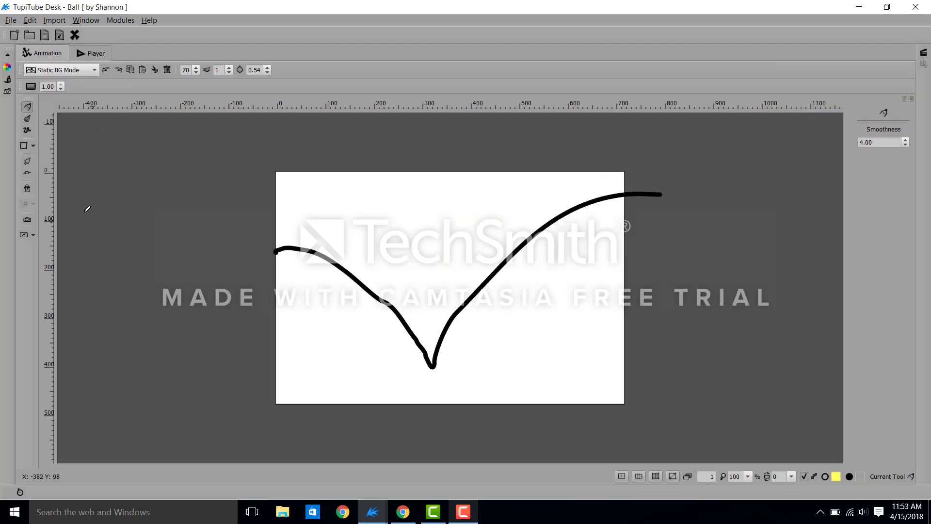
pyautogui.moveTo(97, 152)
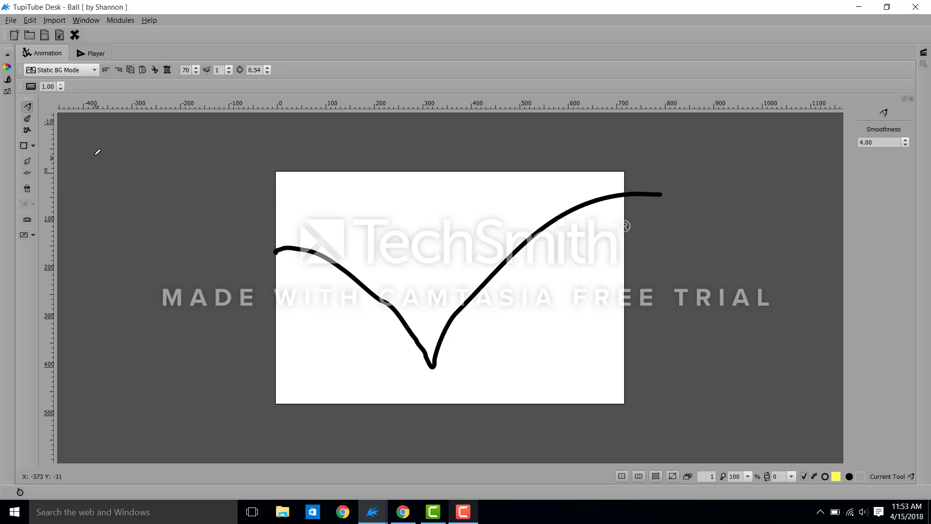
pyautogui.moveTo(3, 108)
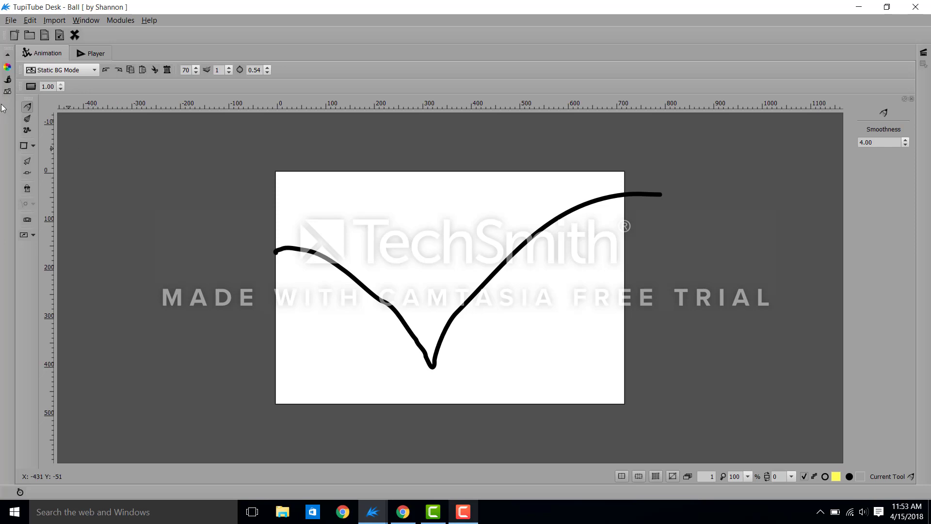
pyautogui.click(7, 67)
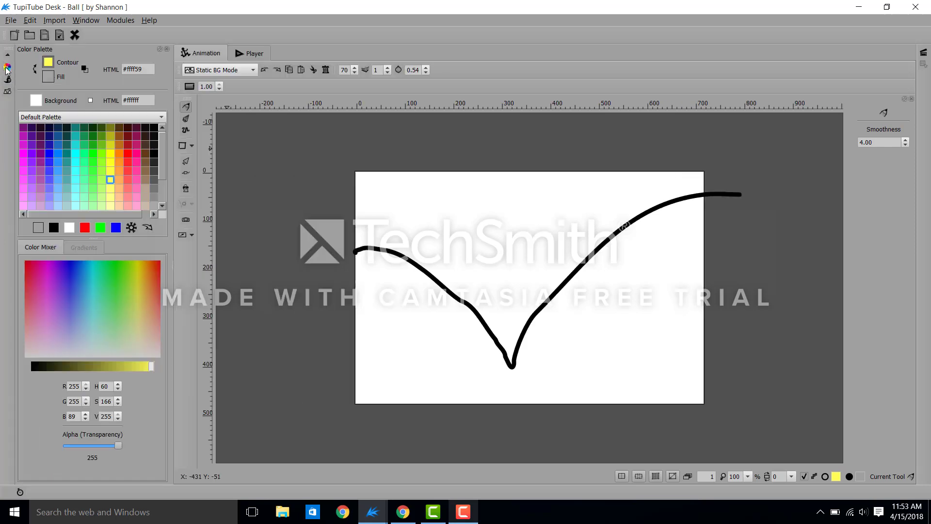
pyautogui.moveTo(92, 150)
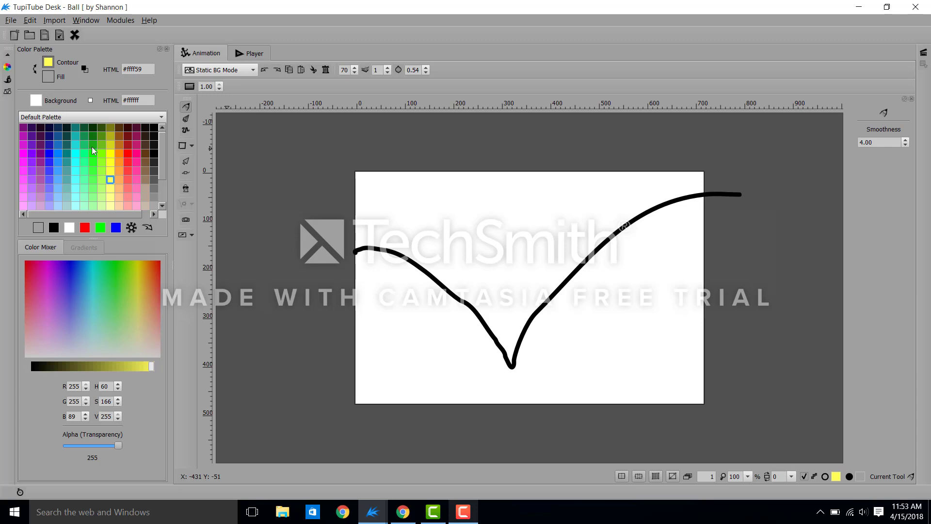
pyautogui.click(83, 145)
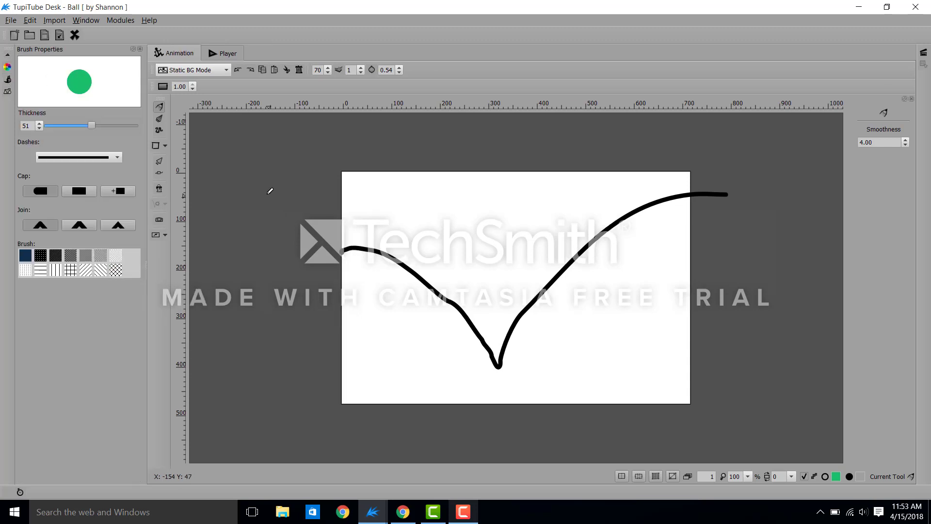
pyautogui.moveTo(365, 338)
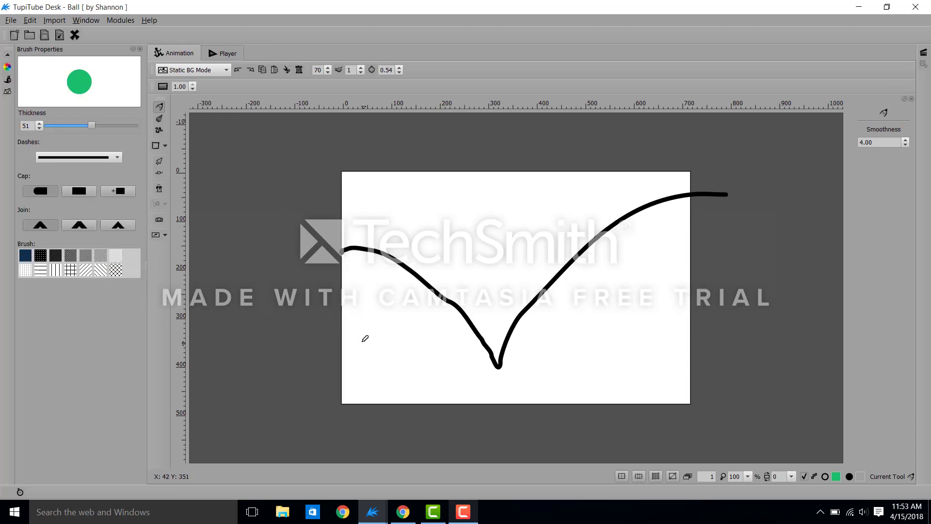
pyautogui.moveTo(349, 368)
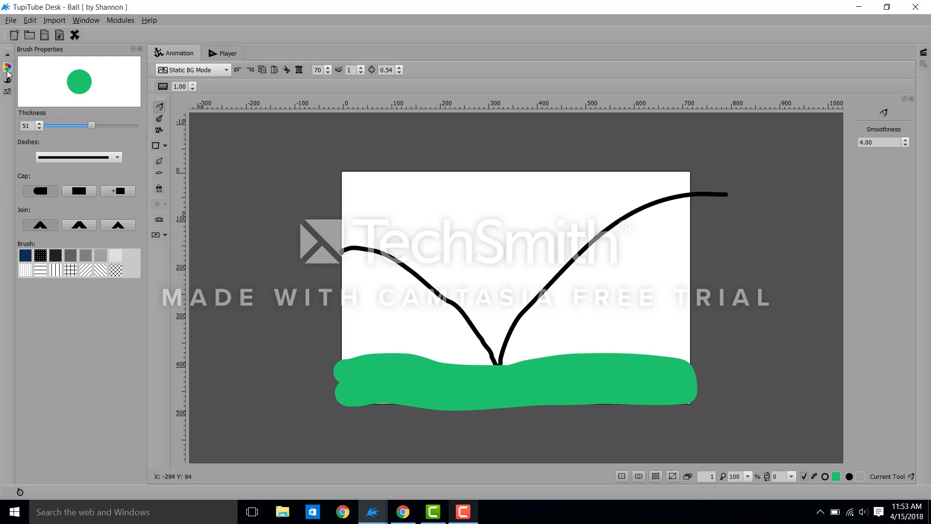
pyautogui.click(8, 67)
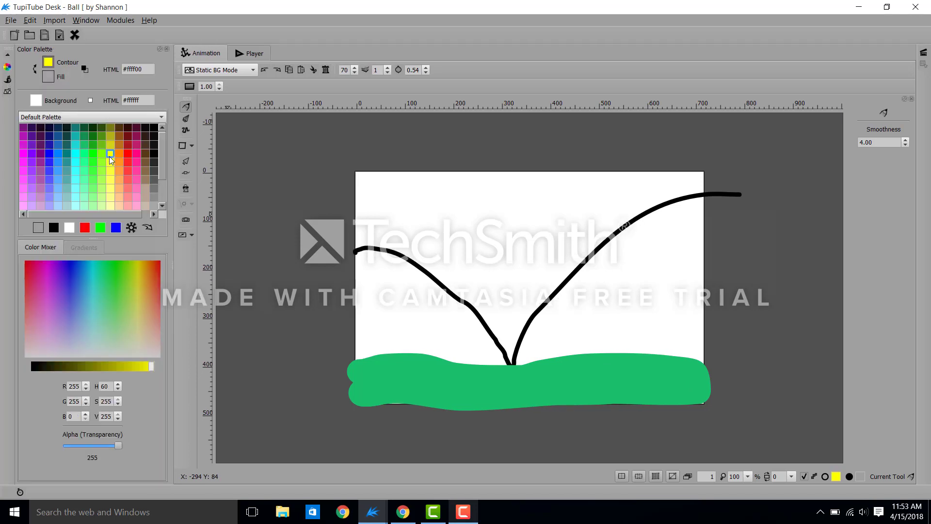
pyautogui.moveTo(514, 190)
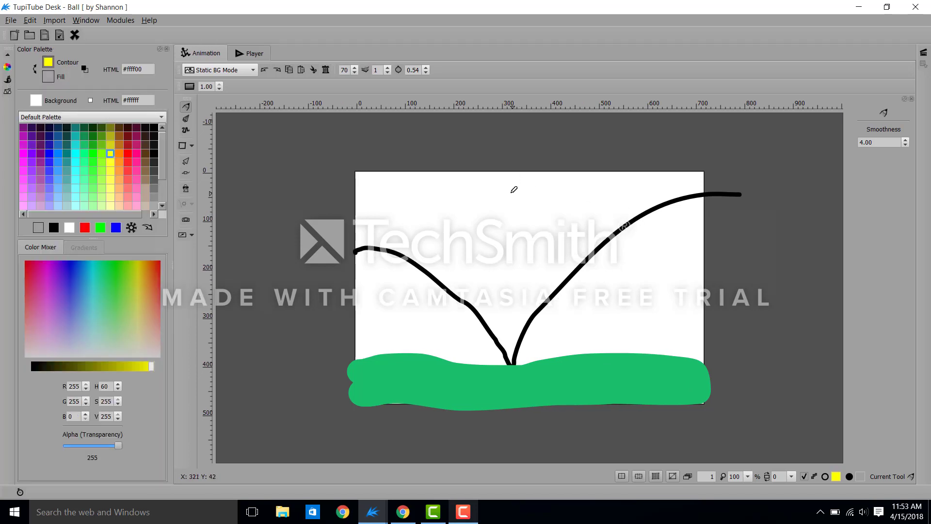
# - Dab a yellow sun dot near the top centre and thin the brush to 17 for its rays
pyautogui.click(509, 192)
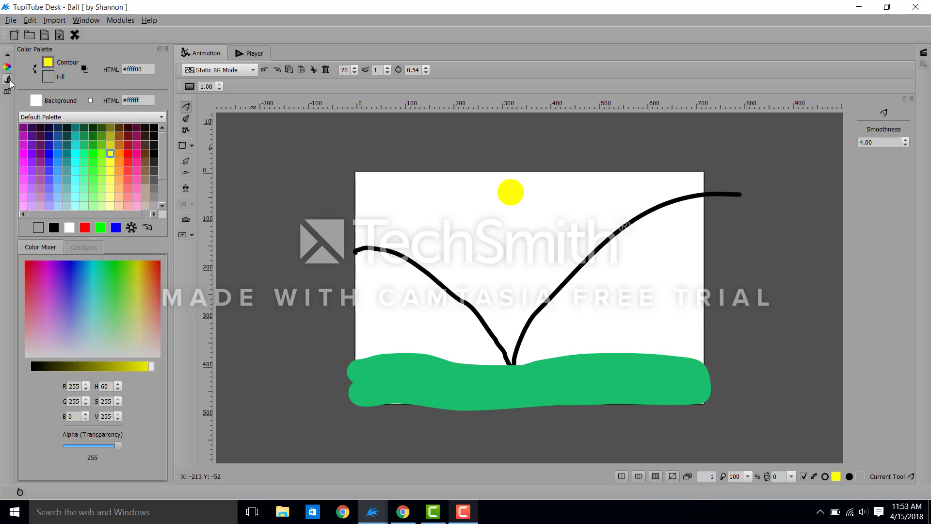
pyautogui.click(9, 81)
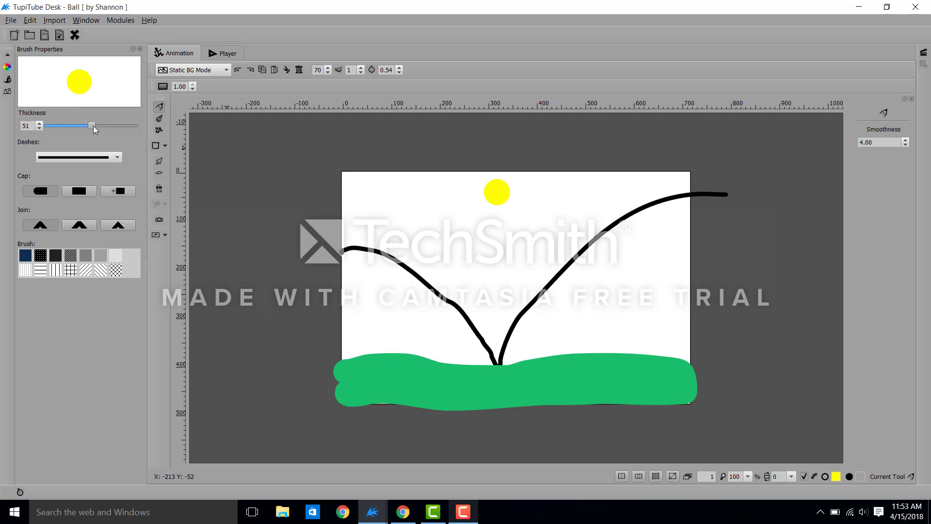
pyautogui.moveTo(91, 125); pyautogui.dragTo(56, 126)
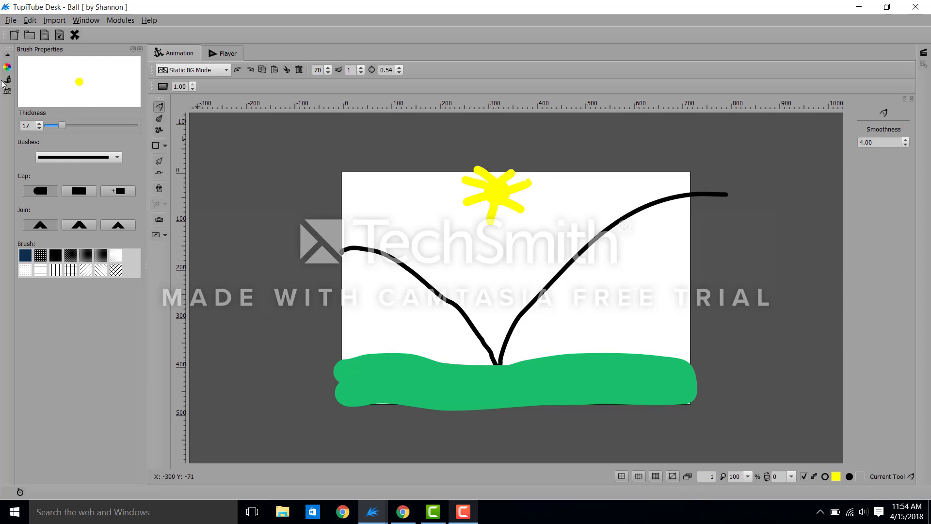
# - Pick a light blue and outline two clouds at the top, then load brown for the birds
pyautogui.click(8, 91)
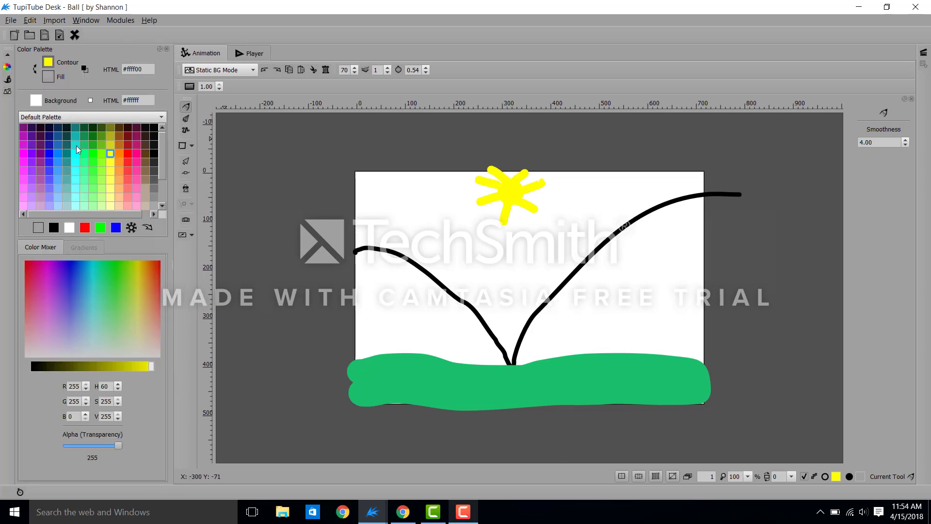
pyautogui.click(75, 153)
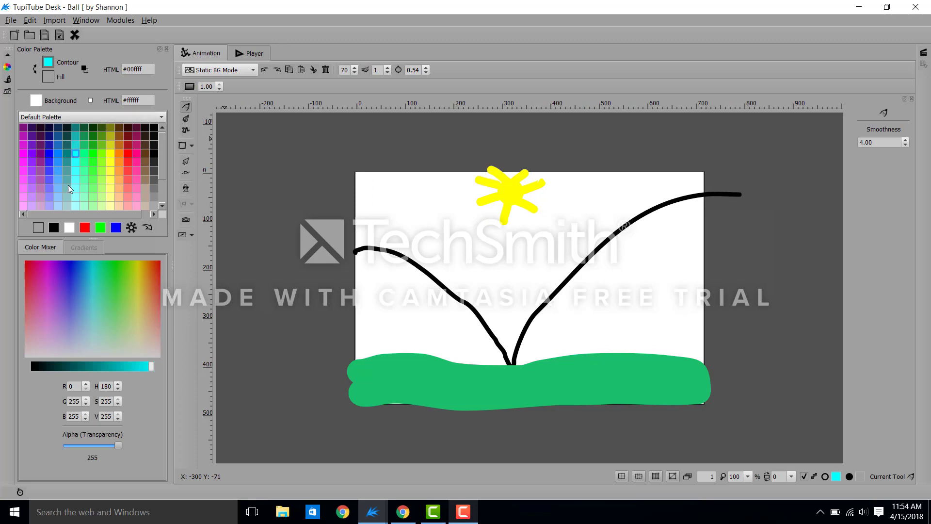
pyautogui.click(76, 196)
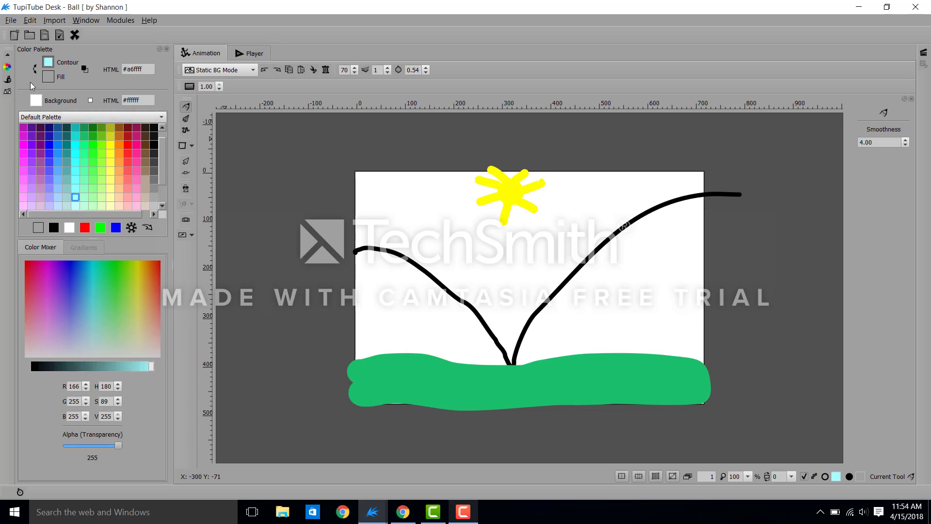
pyautogui.moveTo(360, 202)
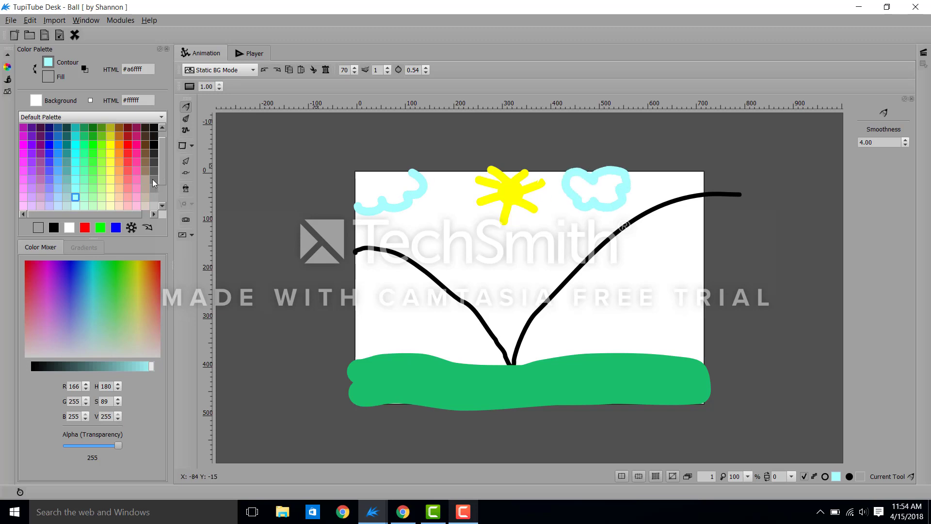
pyautogui.click(144, 171)
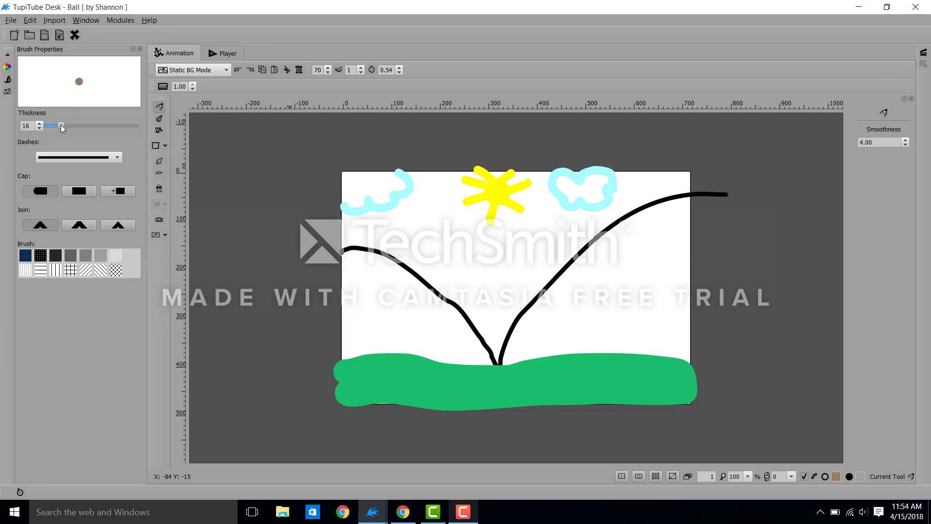
# - Thin the brown brush to 5 and sketch small V-shaped birds in the sky
pyautogui.moveTo(59, 125); pyautogui.dragTo(50, 125)
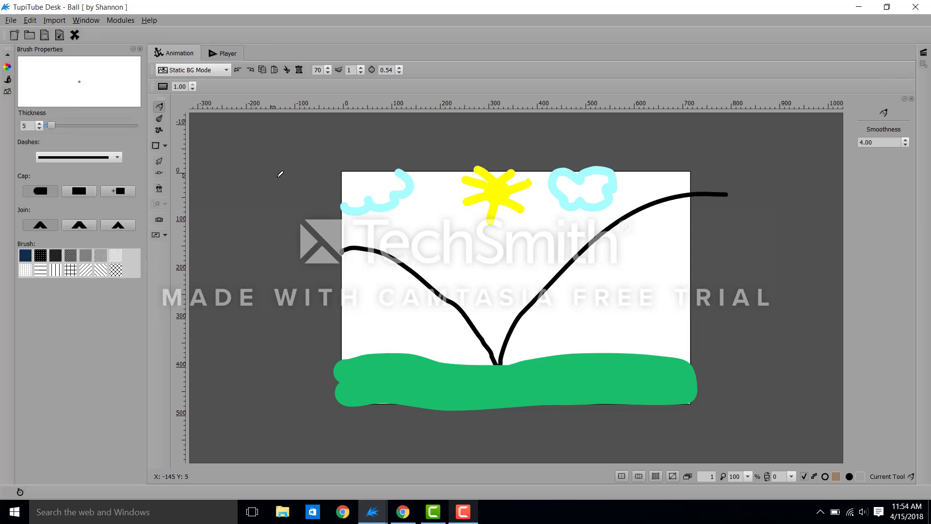
pyautogui.moveTo(396, 216)
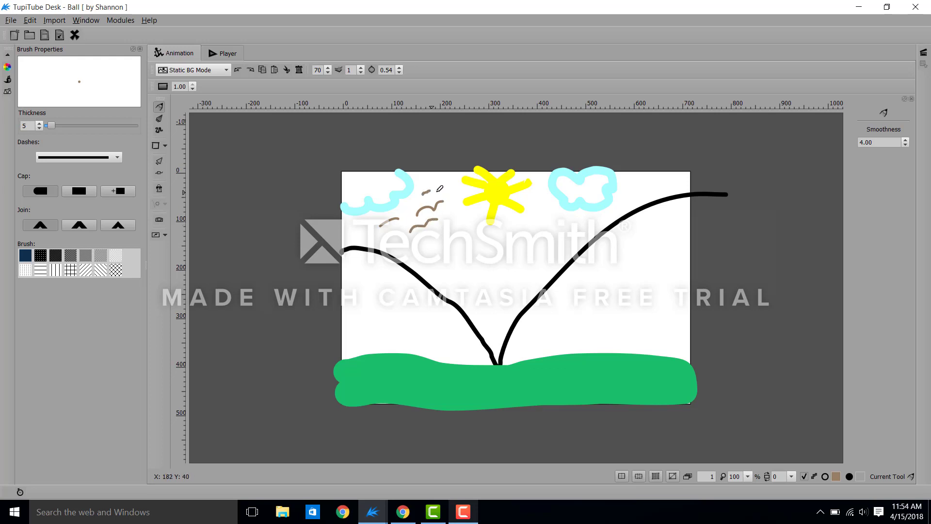
pyautogui.moveTo(635, 193)
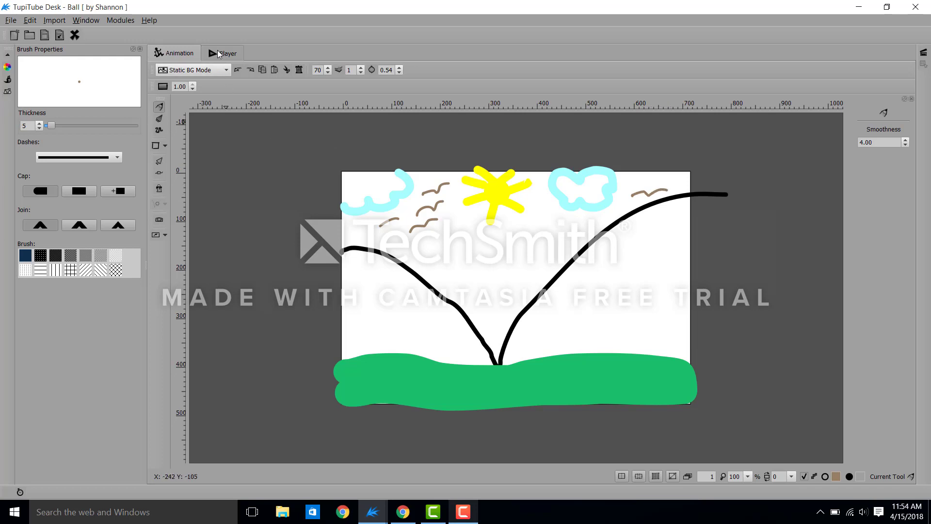
# - Play the finished 63-frame Ball scene in the Player preview, then stop it
pyautogui.click(227, 52)
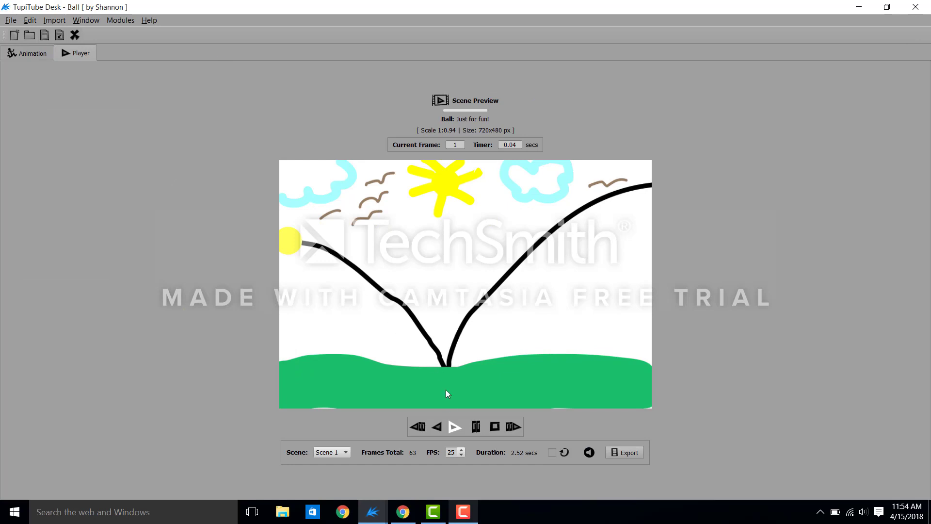
pyautogui.moveTo(454, 428)
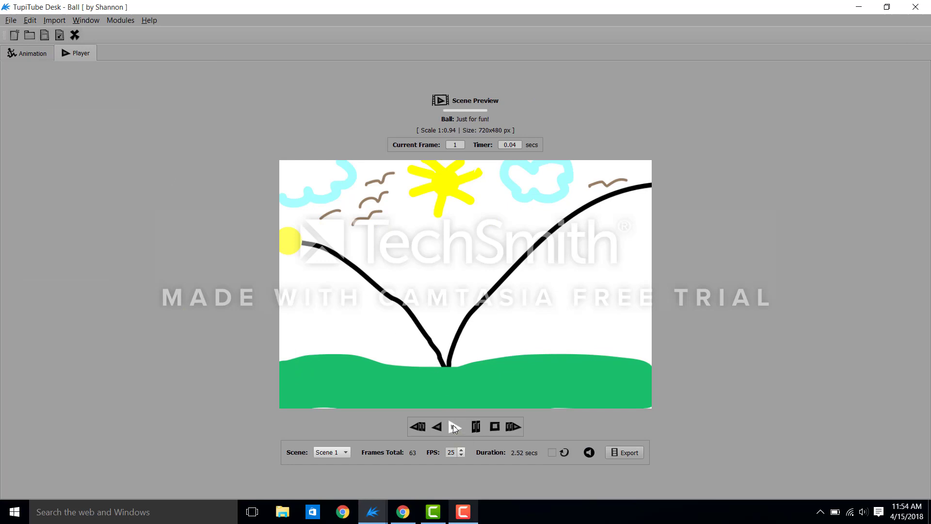
pyautogui.click(456, 427)
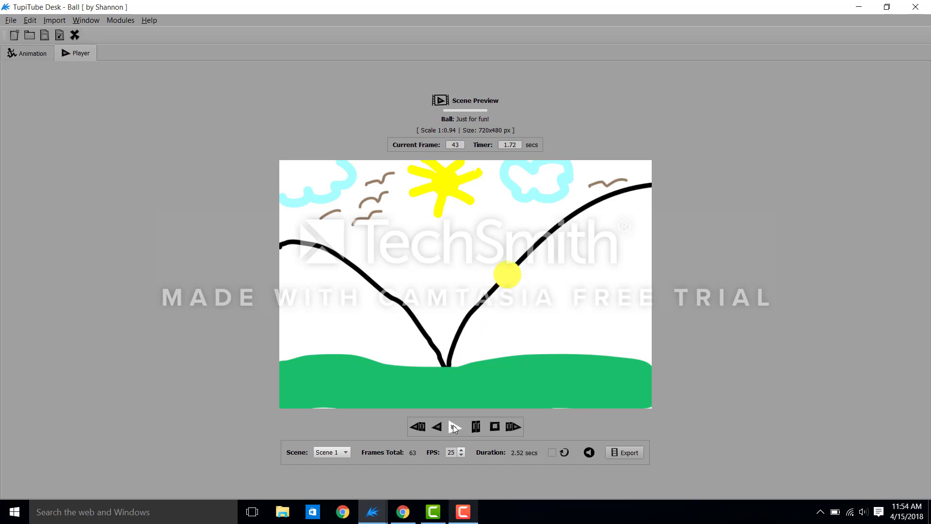
pyautogui.click(417, 427)
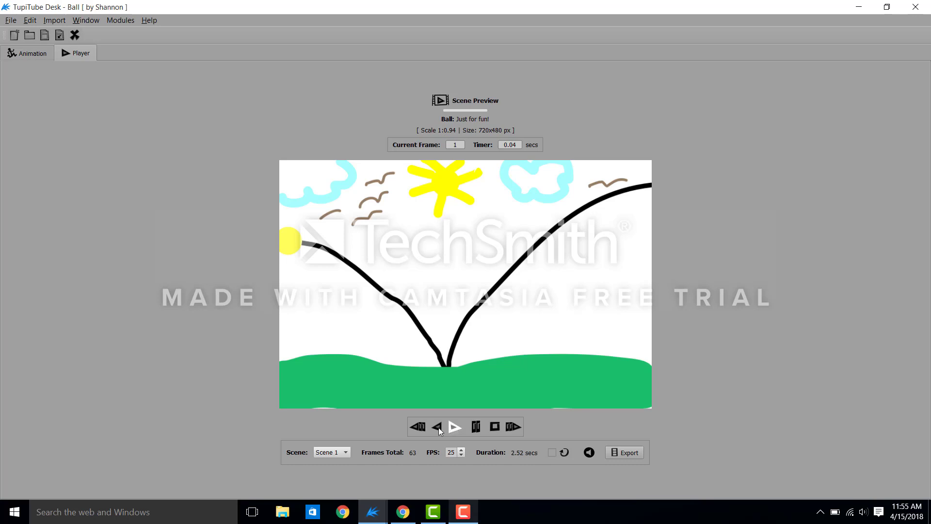
pyautogui.moveTo(346, 414)
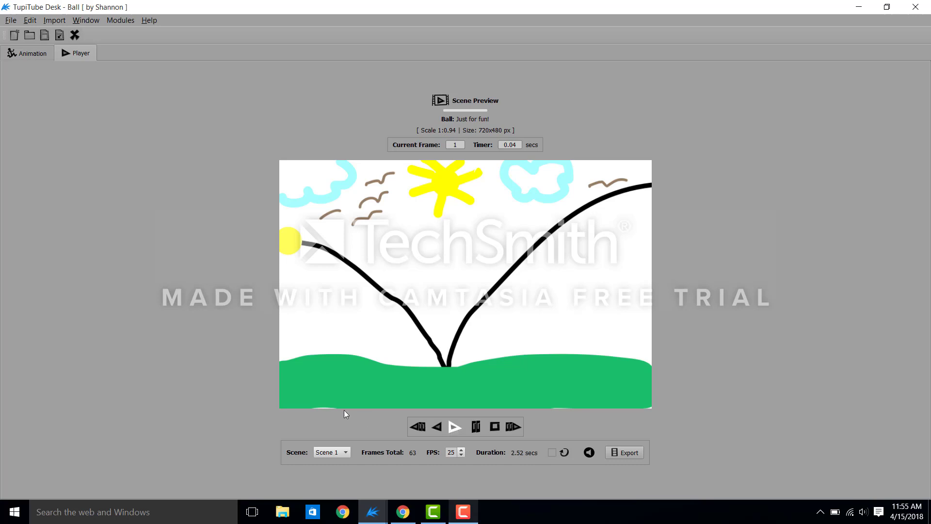